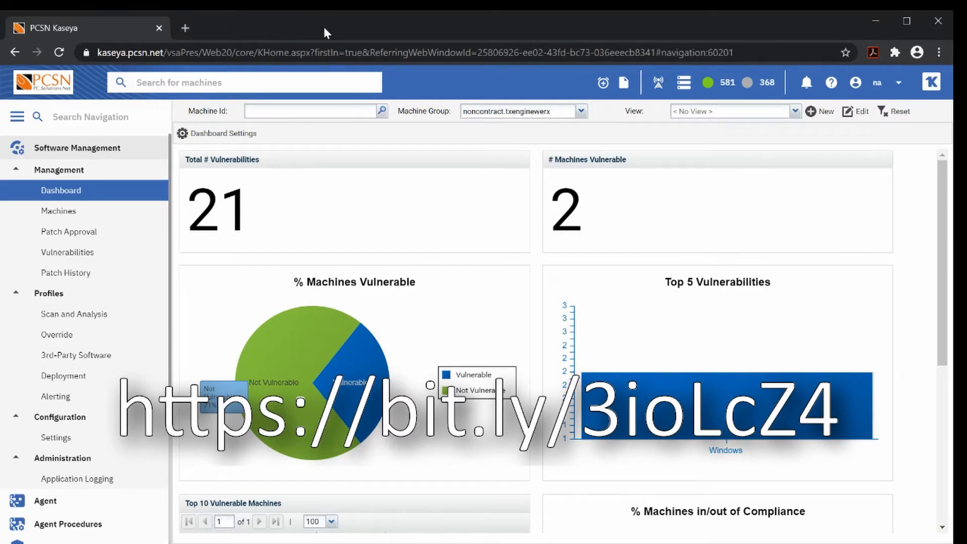
- Navigate Software Management to the Scan and Analysis profiles and view the Contract Server profile
click(78, 147)
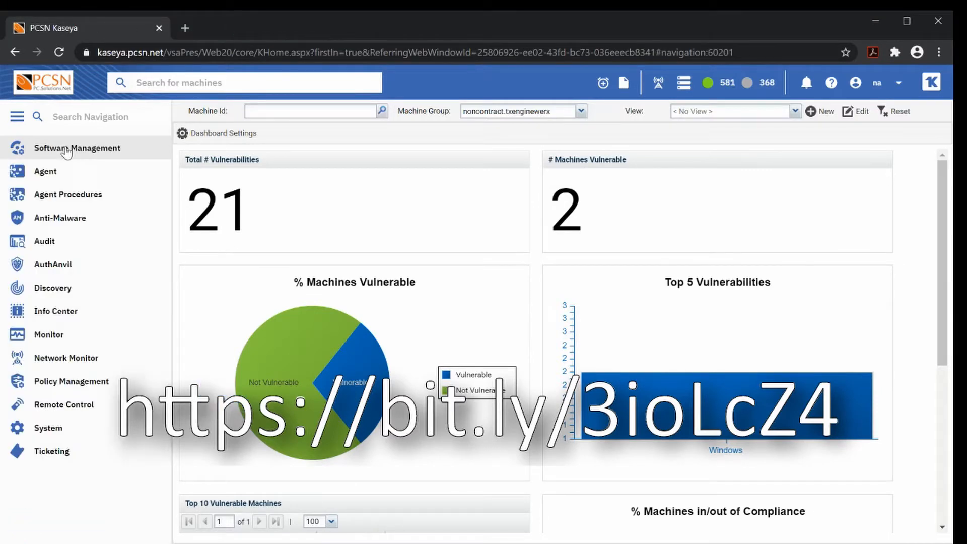
mouse_move(44, 241)
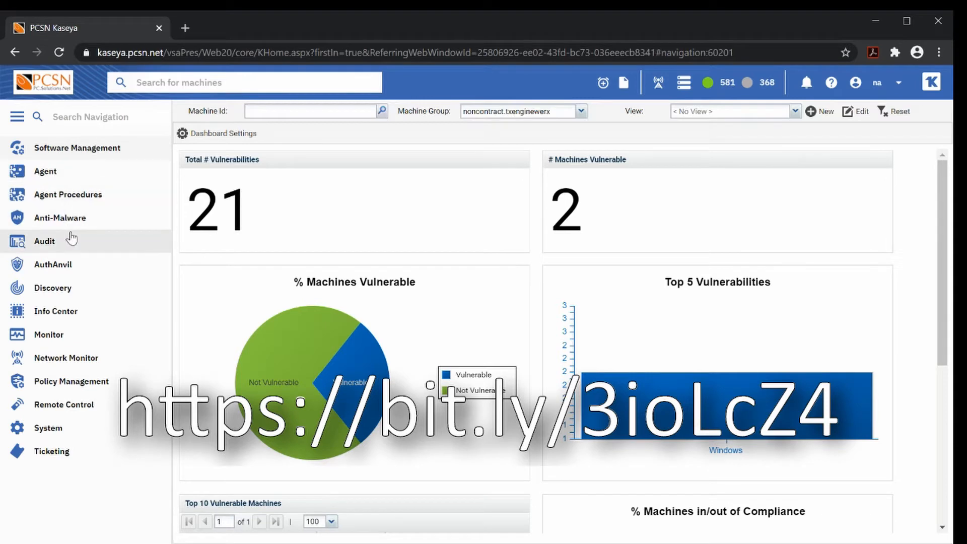
mouse_move(49, 247)
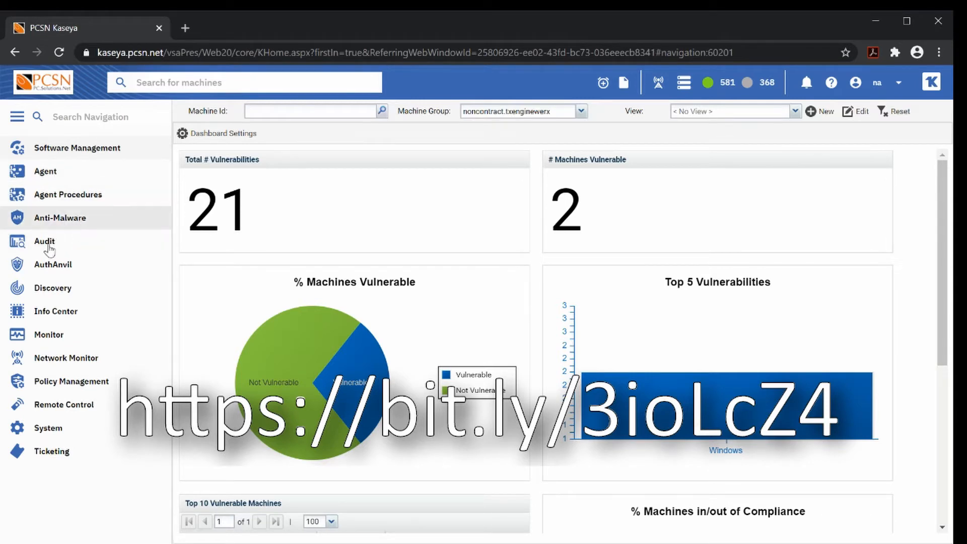
mouse_move(50, 230)
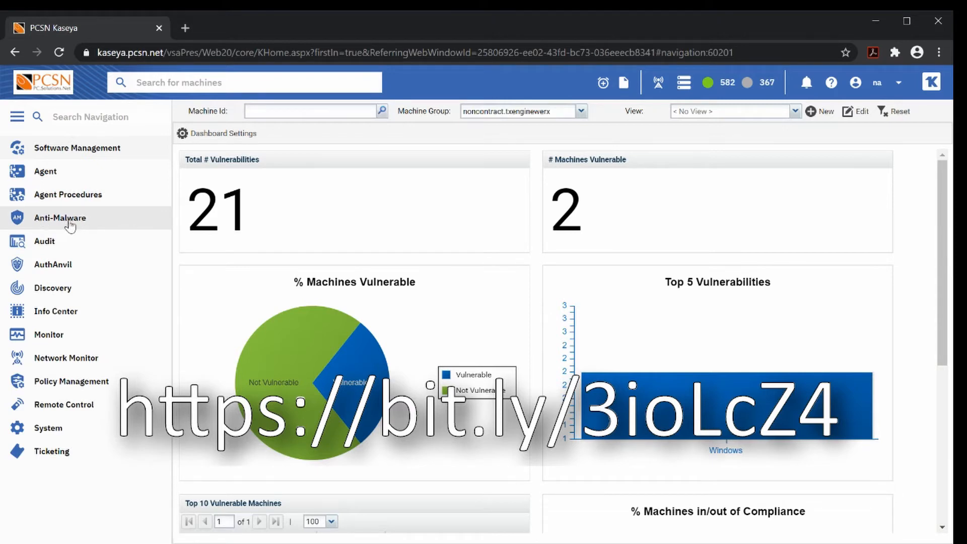
mouse_move(86, 418)
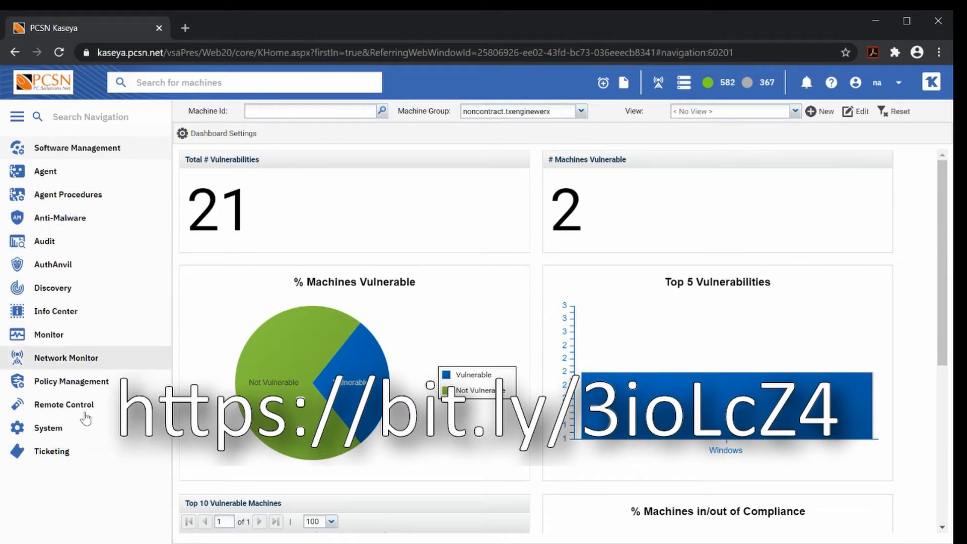
click(78, 147)
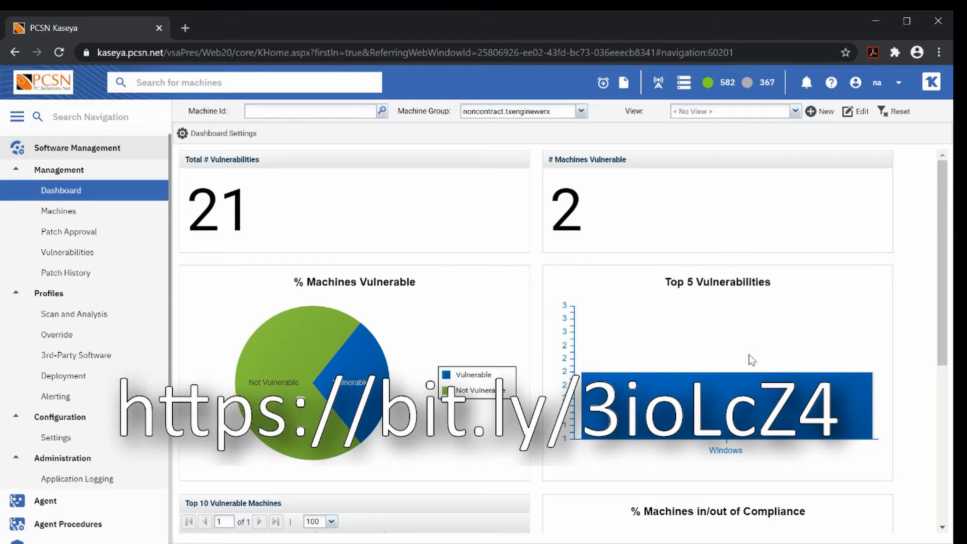
mouse_move(686, 355)
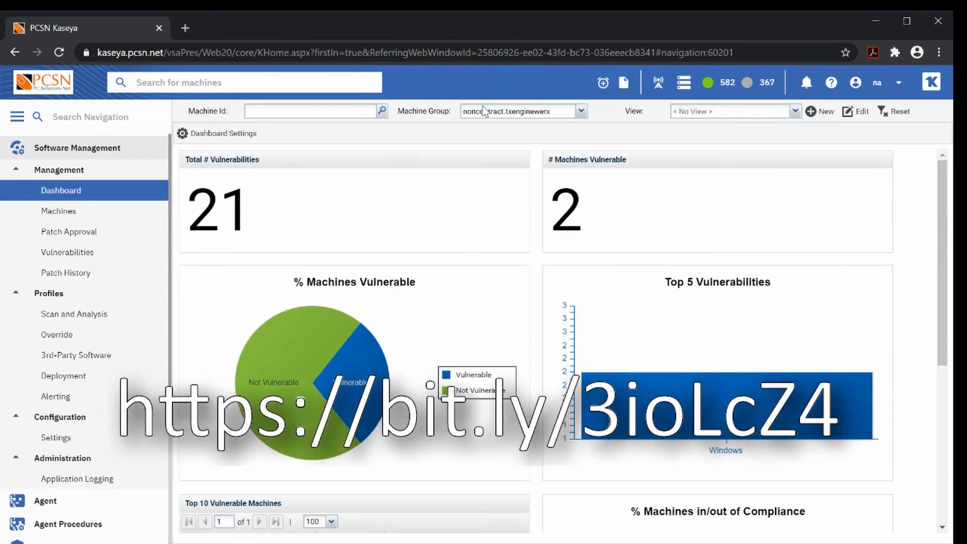
scroll(down, 3)
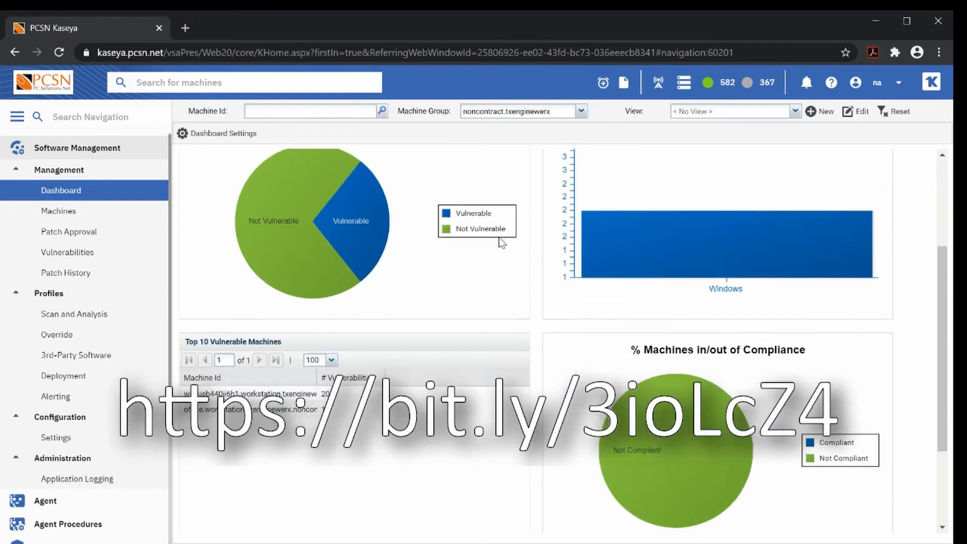
scroll(up, 3)
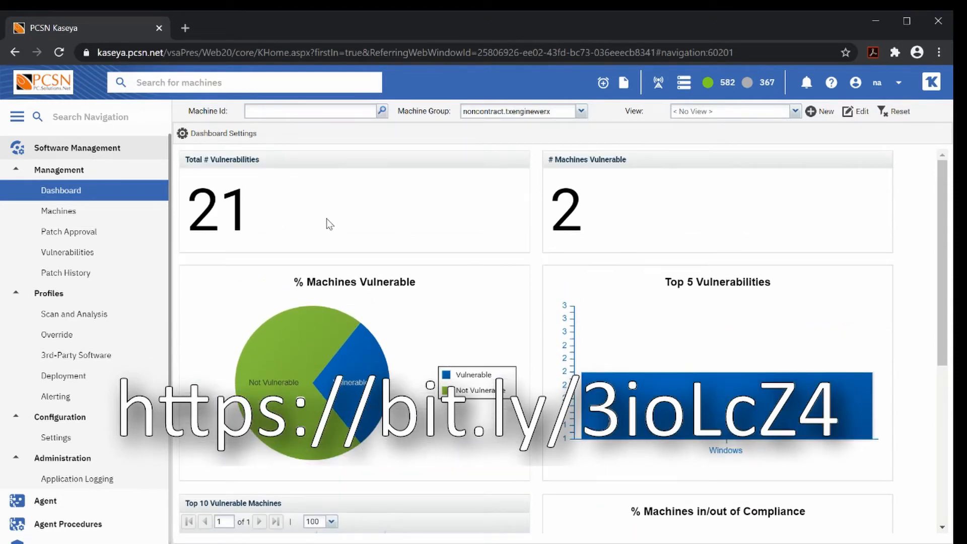
mouse_move(401, 233)
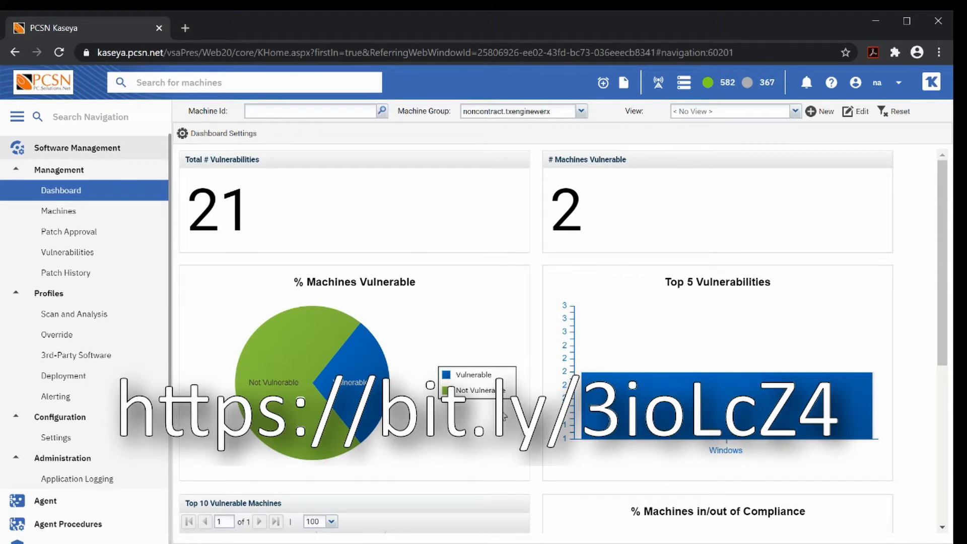
mouse_move(471, 171)
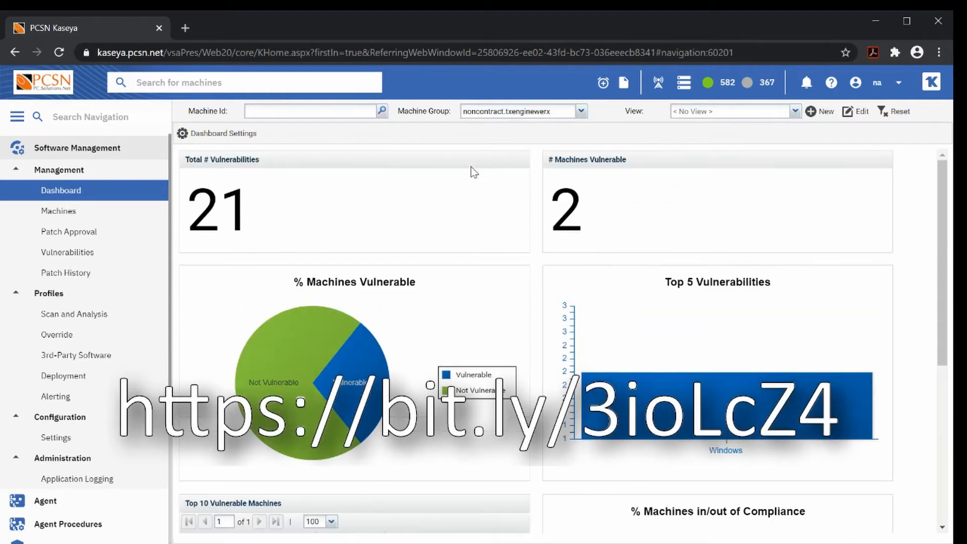
mouse_move(490, 326)
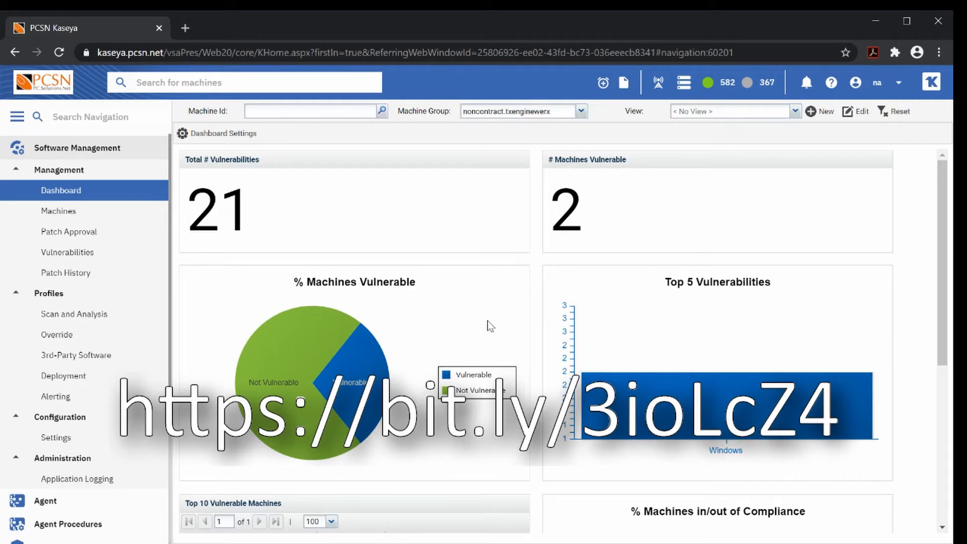
mouse_move(623, 331)
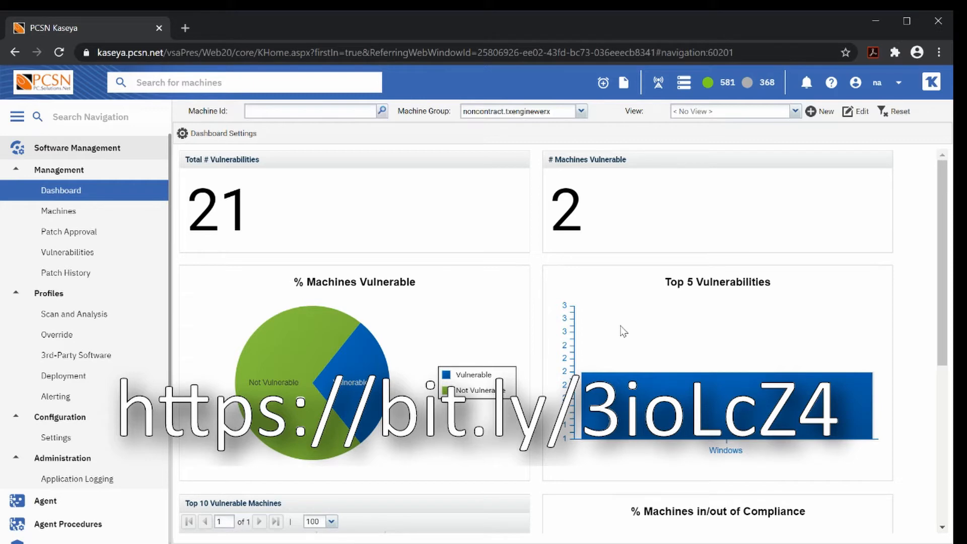
mouse_move(476, 292)
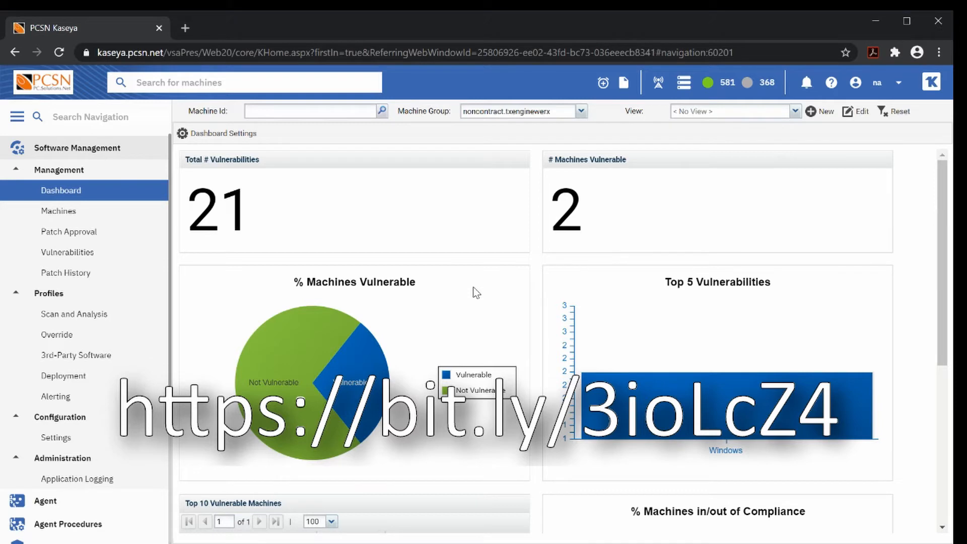
mouse_move(194, 247)
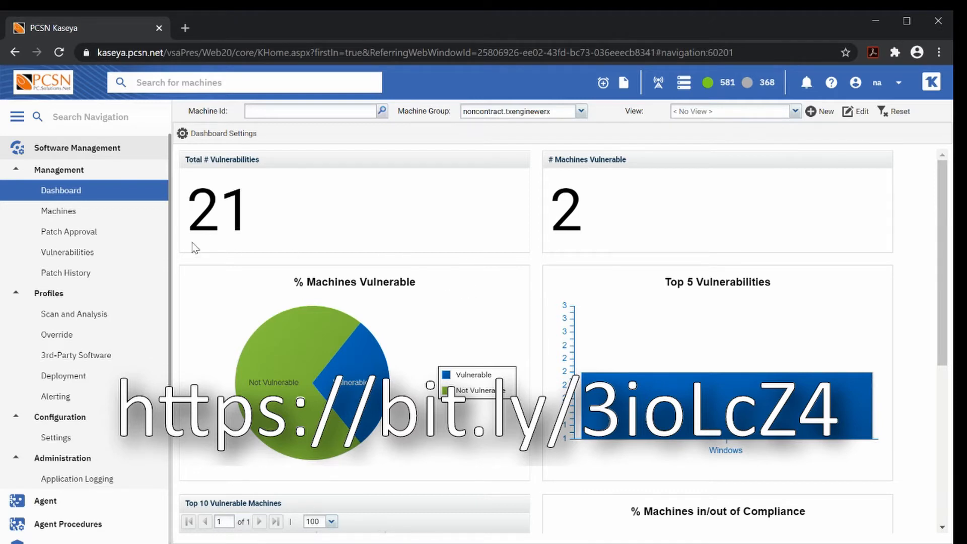
mouse_move(72, 240)
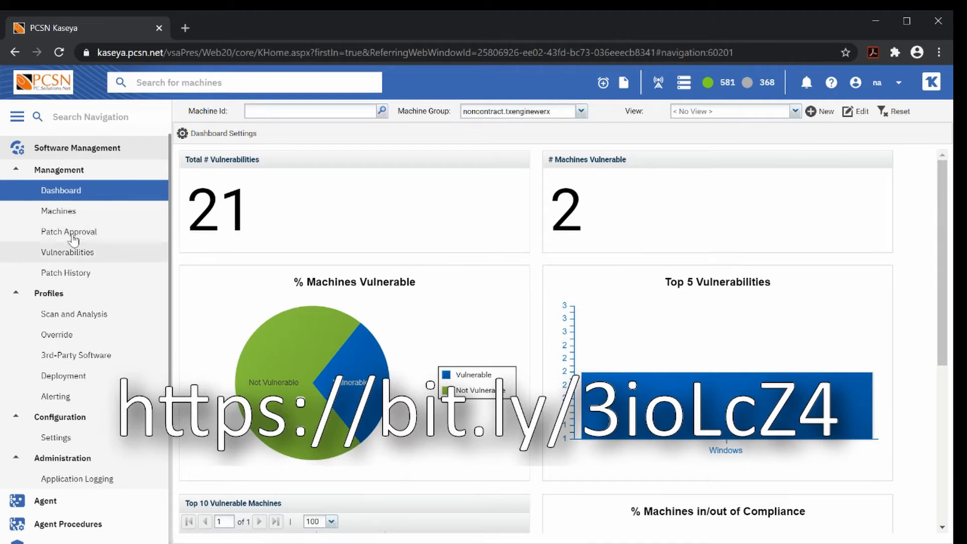
mouse_move(79, 247)
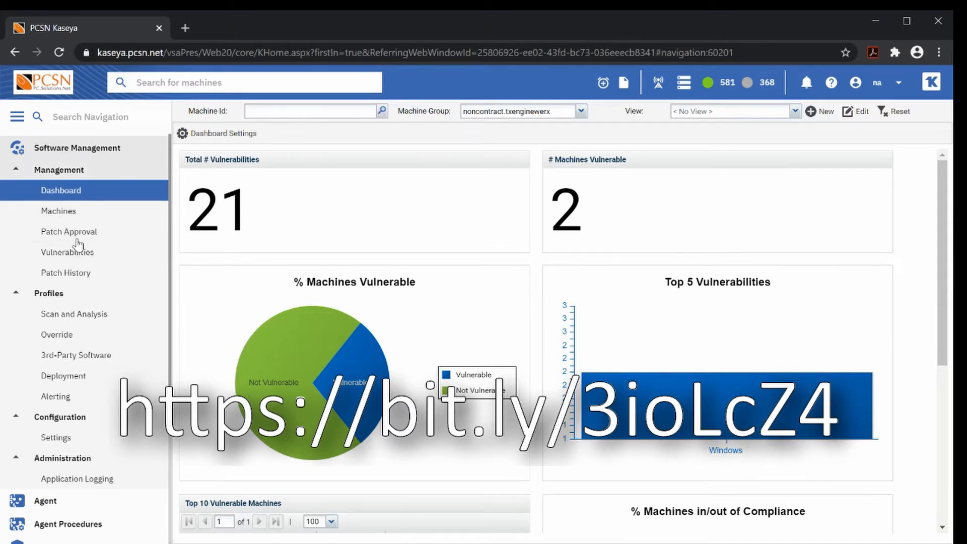
mouse_move(83, 290)
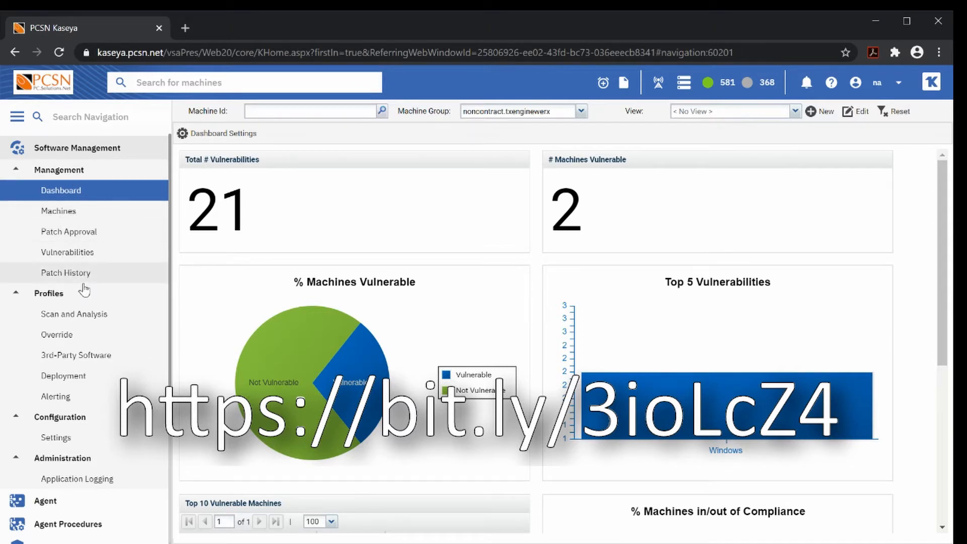
mouse_move(74, 315)
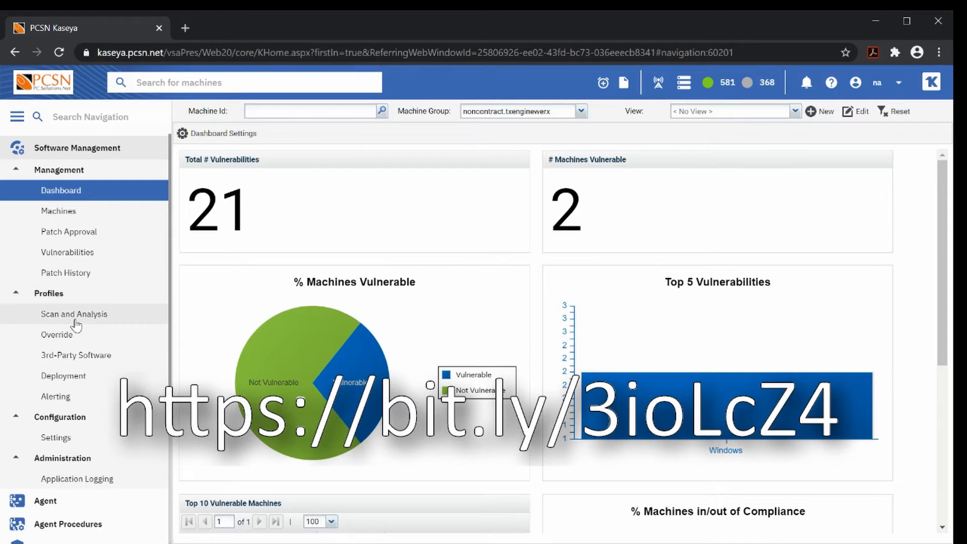
click(73, 315)
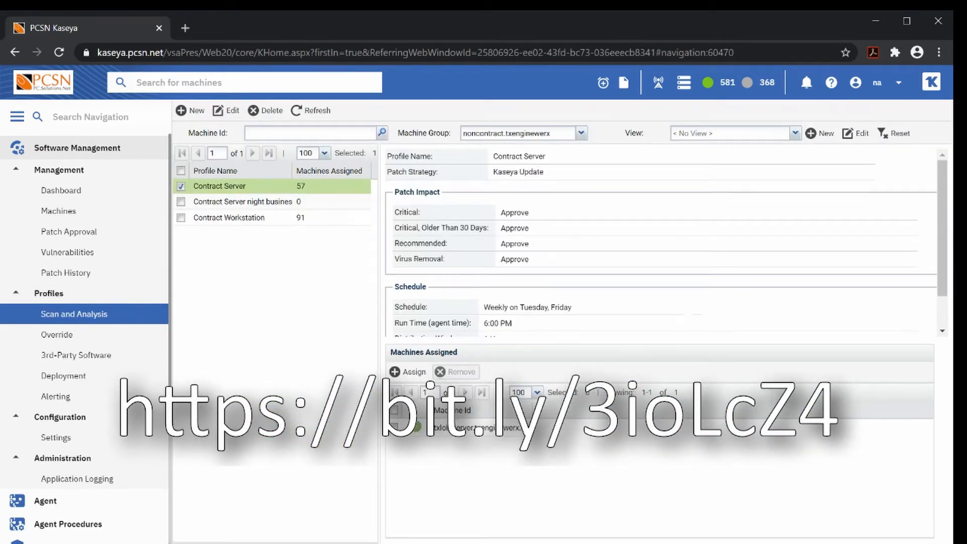
mouse_move(71, 331)
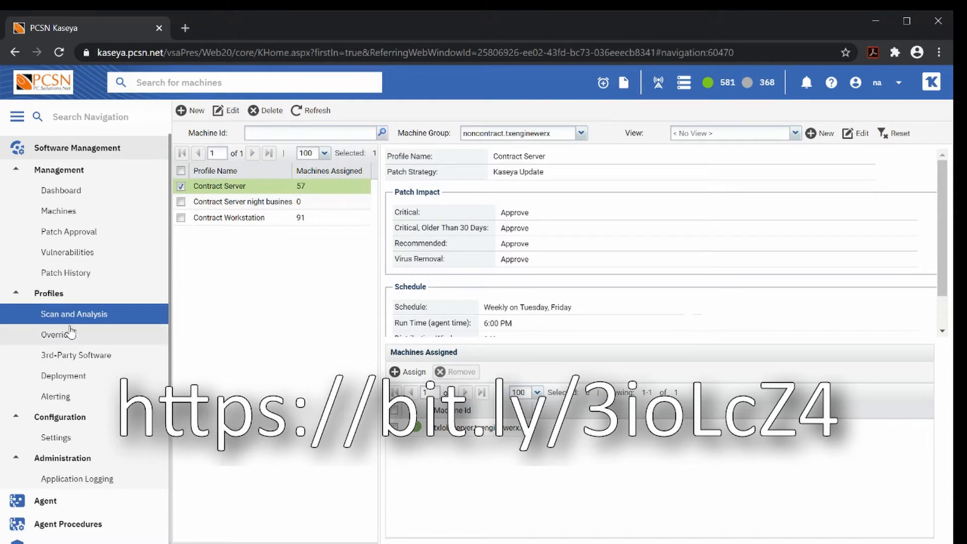
mouse_move(323, 238)
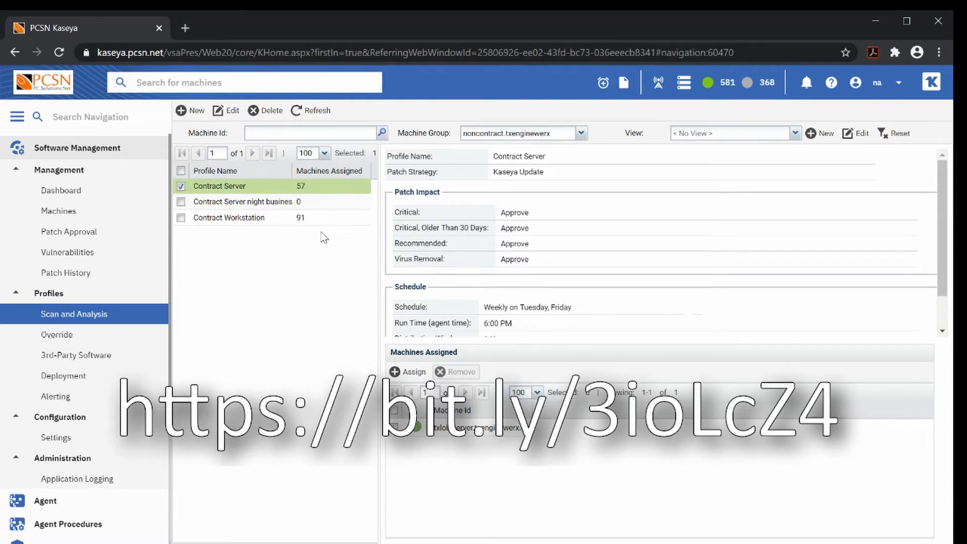
mouse_move(274, 196)
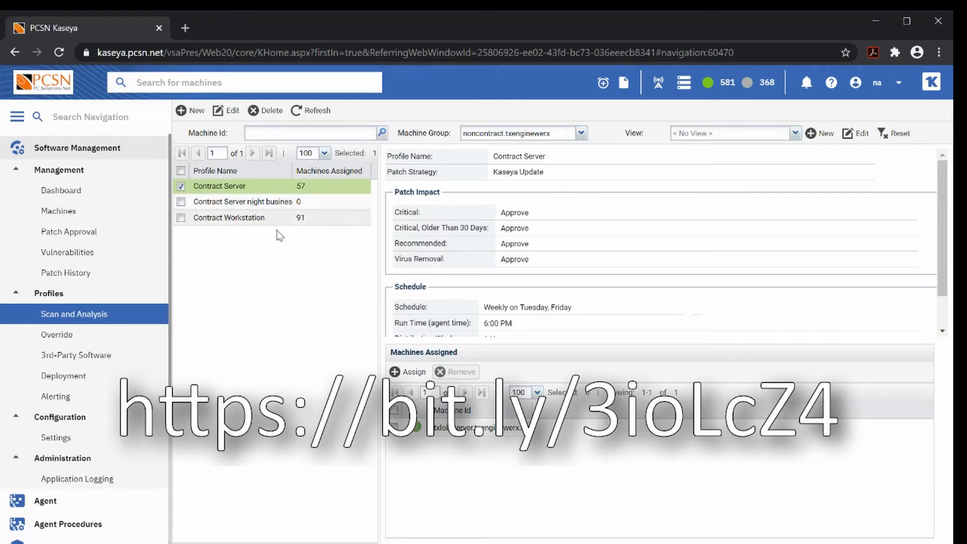
mouse_move(243, 194)
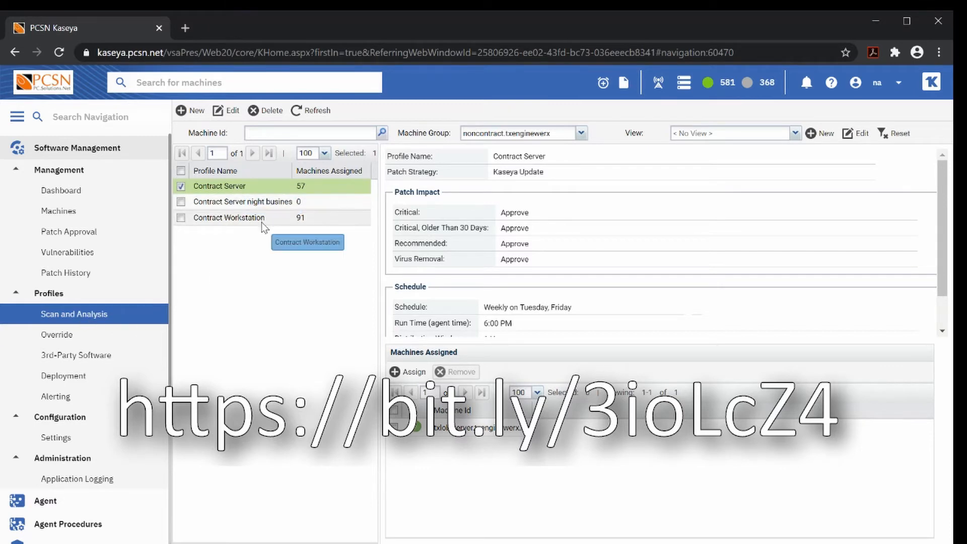
mouse_move(81, 386)
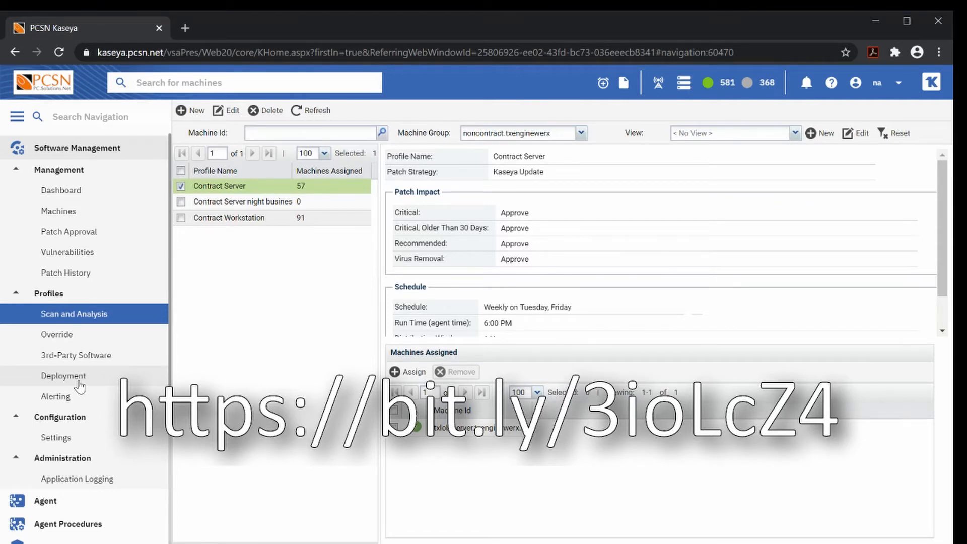
mouse_move(245, 194)
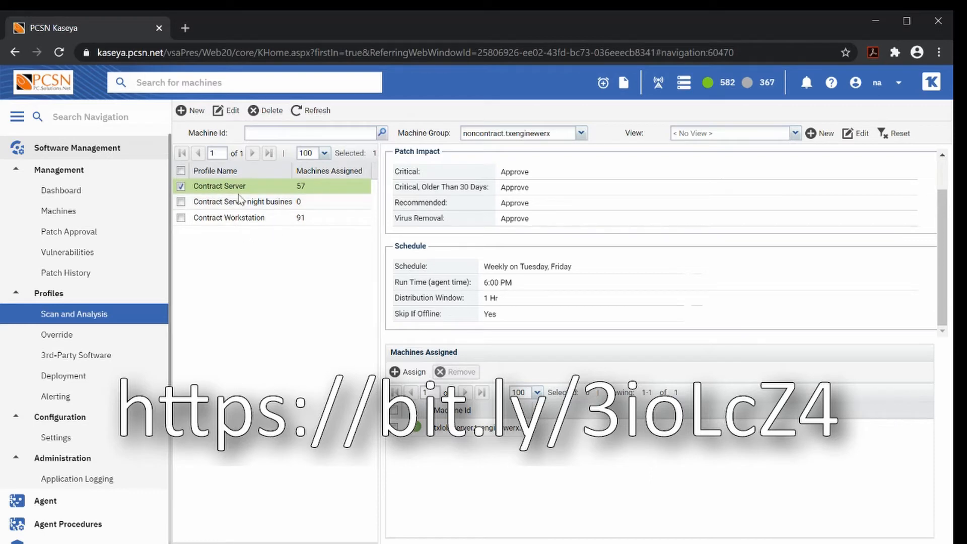
mouse_move(264, 255)
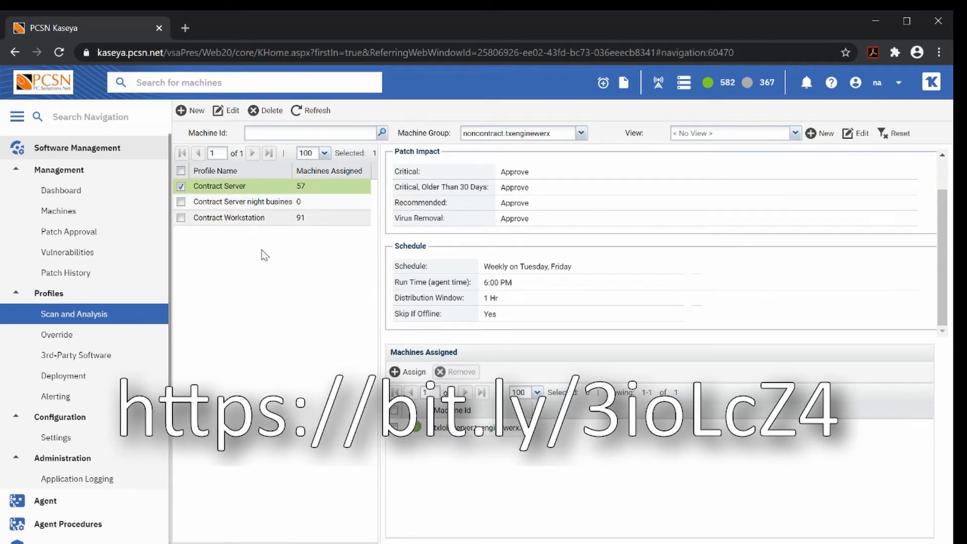
mouse_move(243, 201)
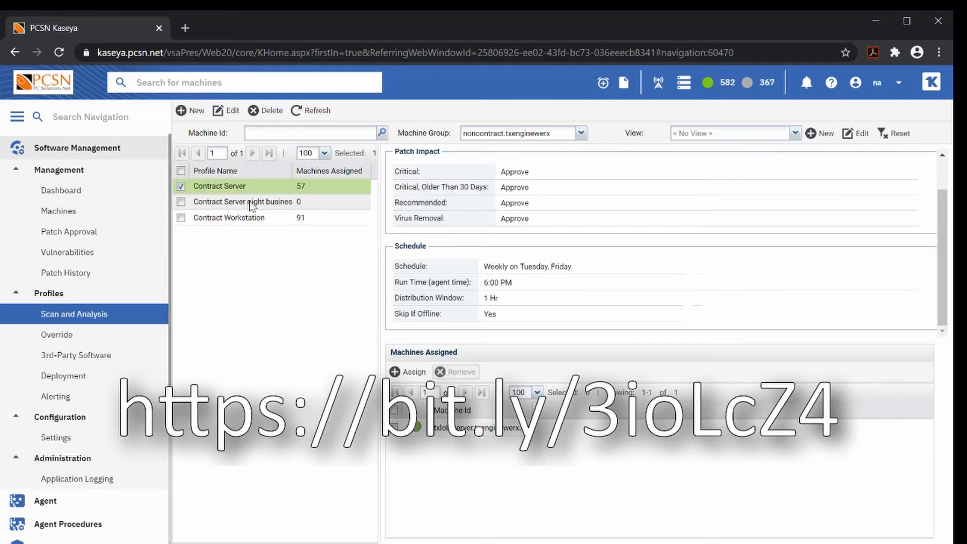
mouse_move(56, 334)
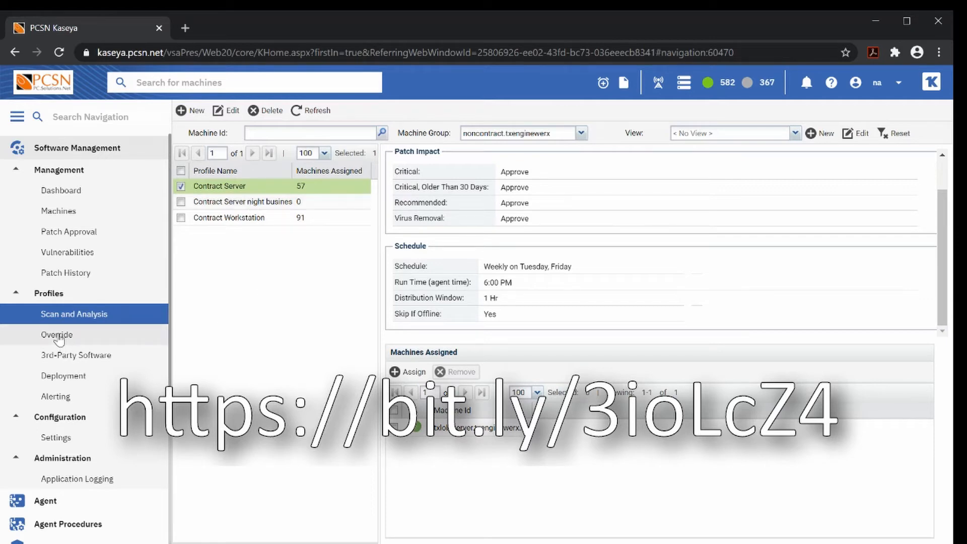
mouse_move(76, 355)
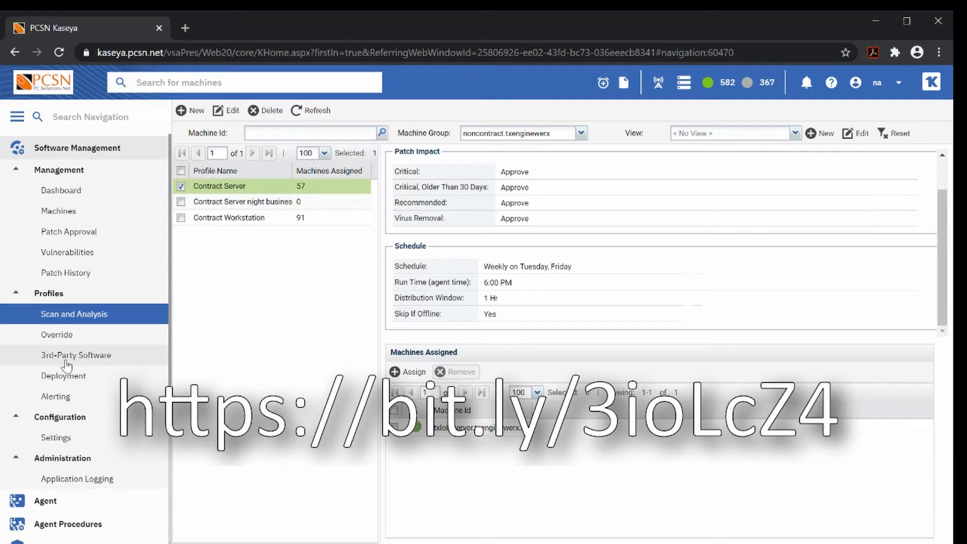
mouse_move(200, 371)
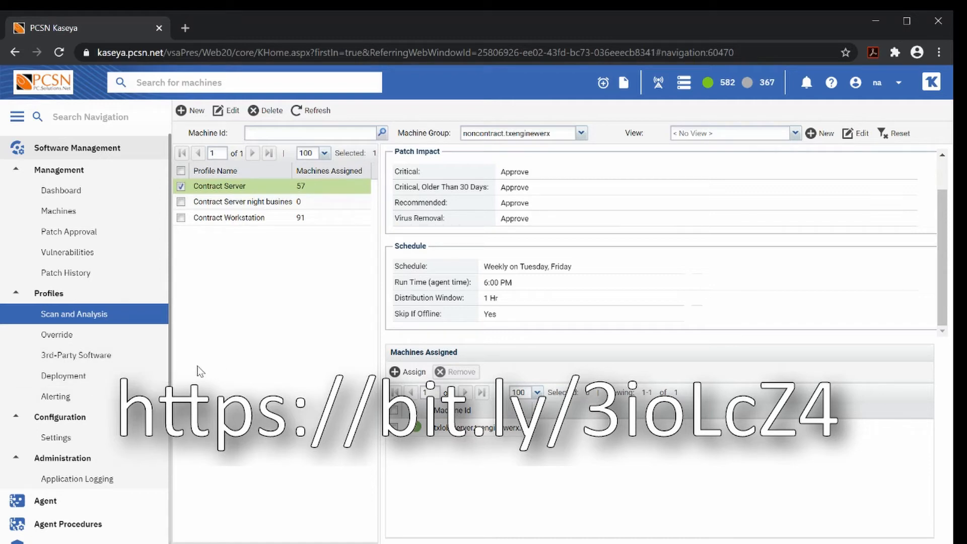
mouse_move(62, 376)
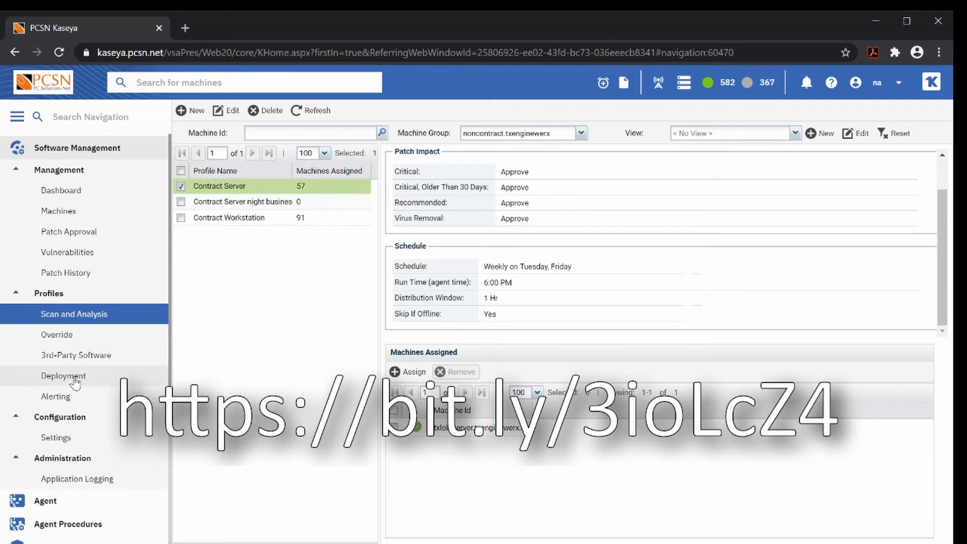
- Show the Contract Server deployment profile's Wed/Sat 9 PM schedule, reboot rules, blackout window and assigned machine
click(63, 376)
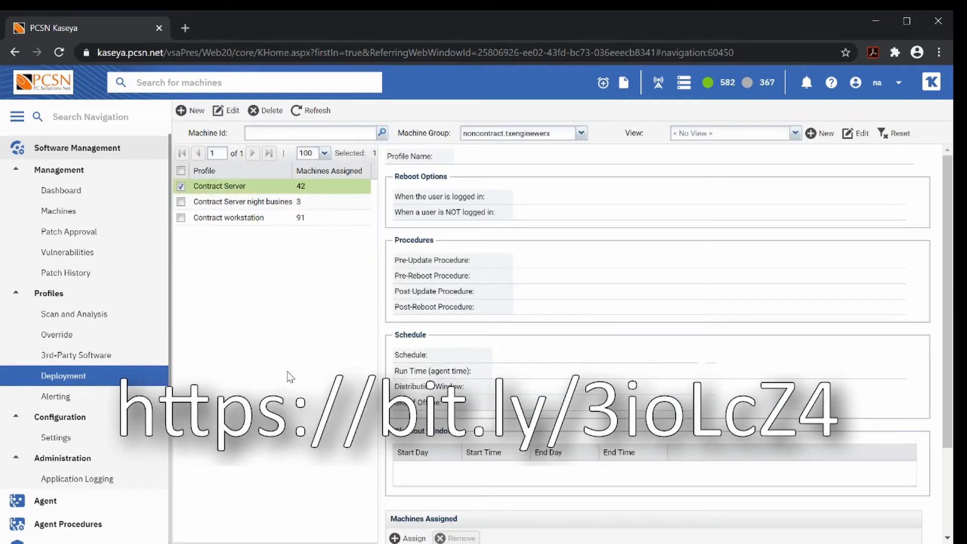
click(219, 185)
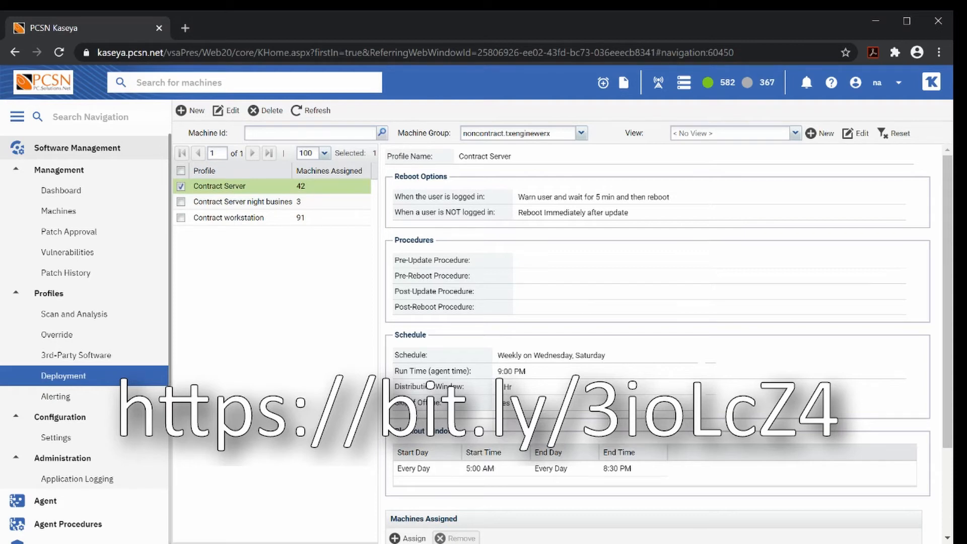
scroll(down, 3)
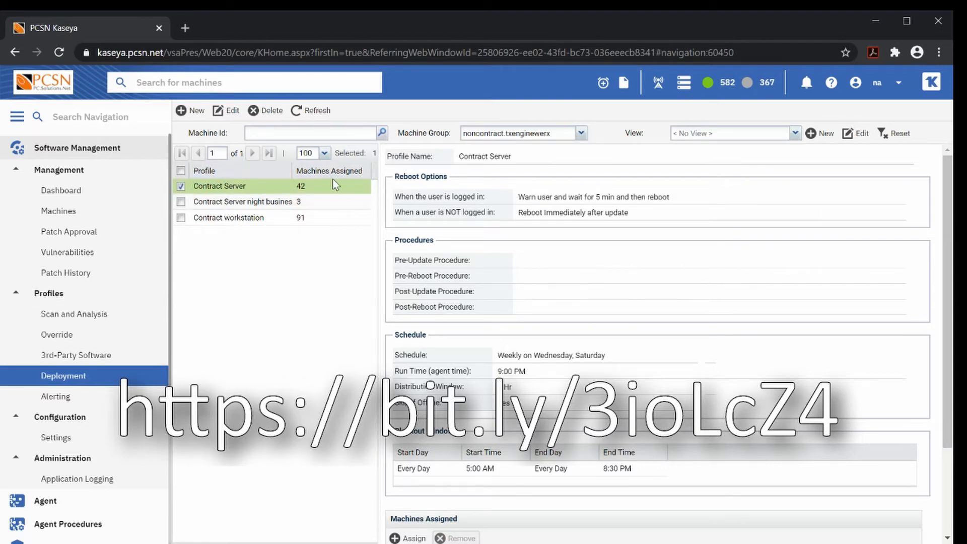
scroll(down, 3)
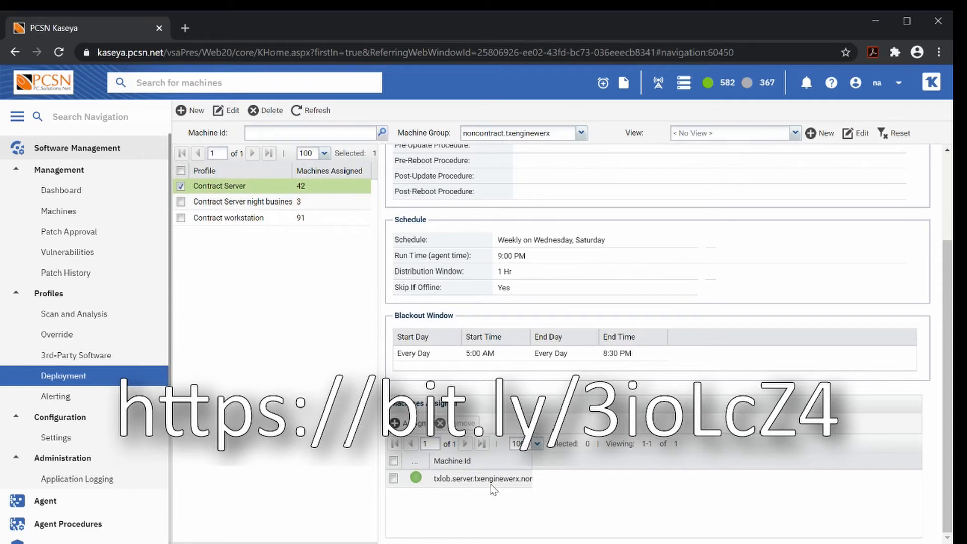
mouse_move(734, 439)
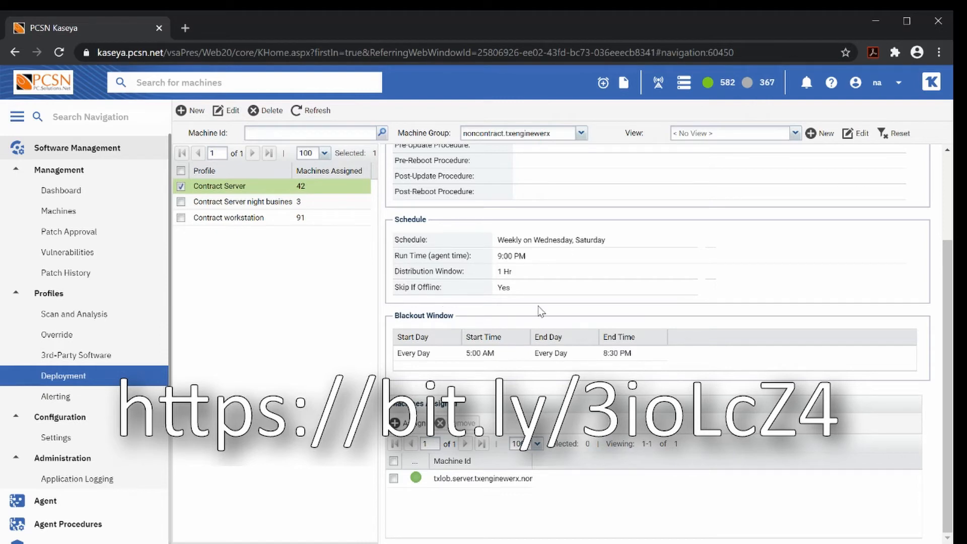
mouse_move(578, 327)
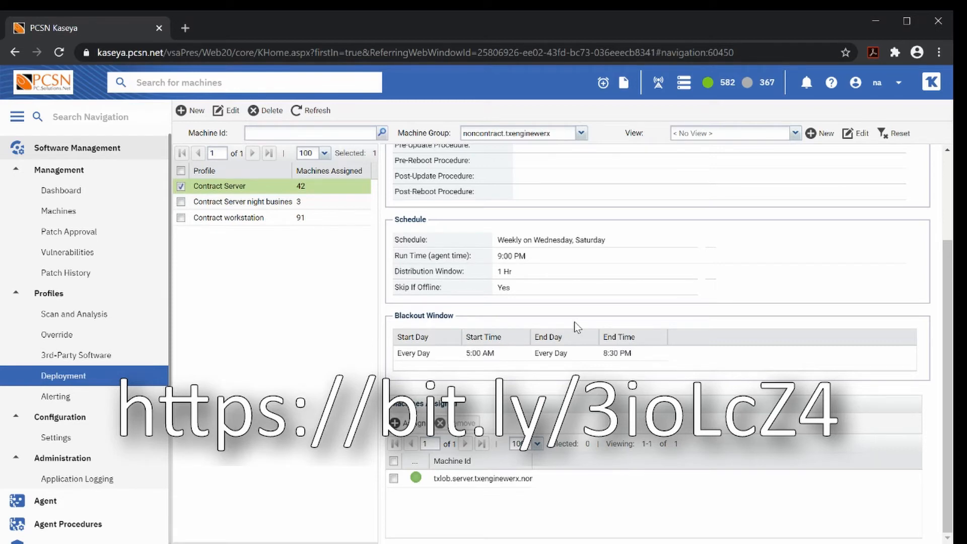
mouse_move(233, 198)
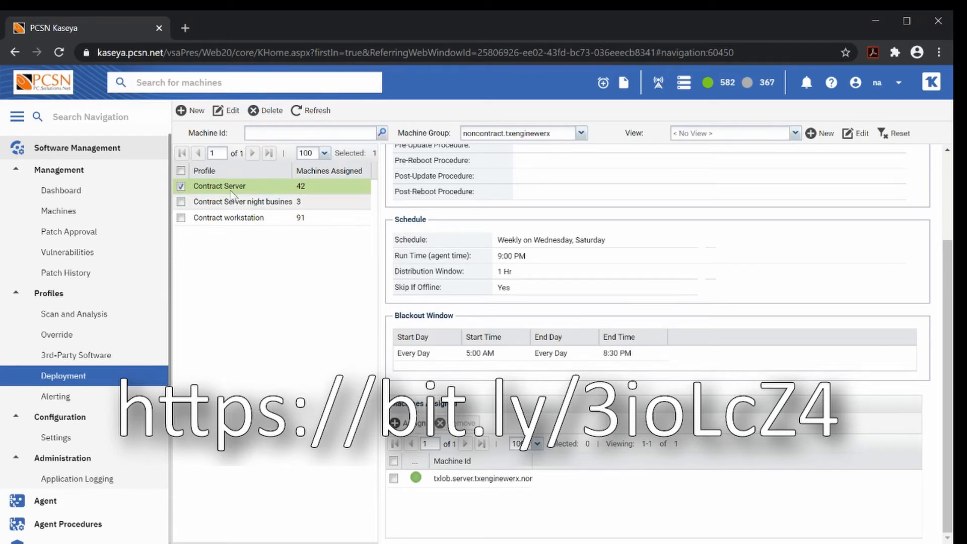
- Leave Software Management and land on the Policy Management overview diagram
click(77, 148)
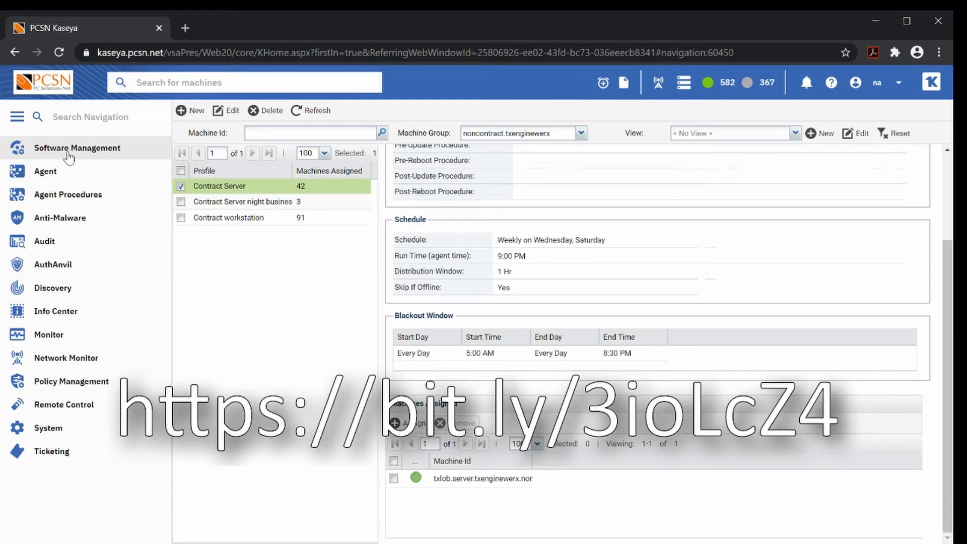
mouse_move(85, 172)
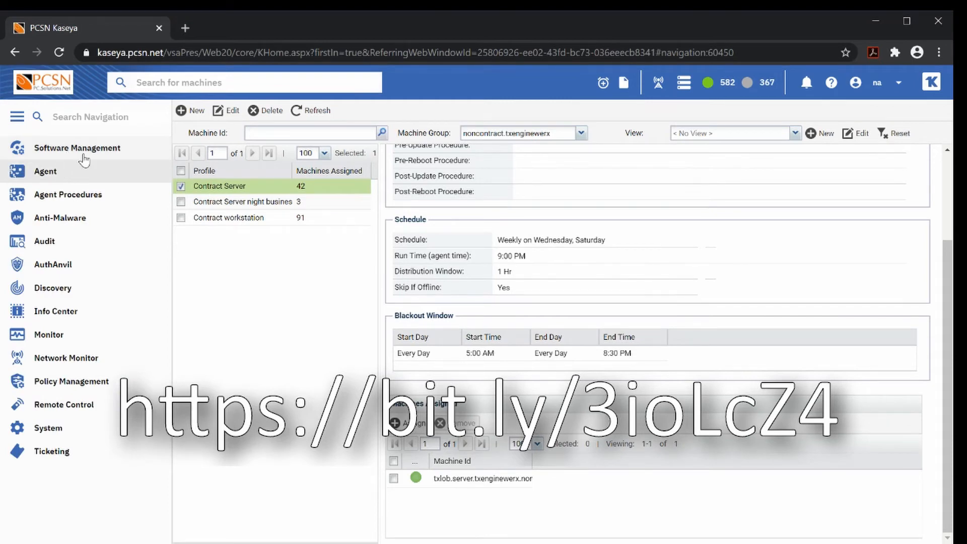
click(70, 381)
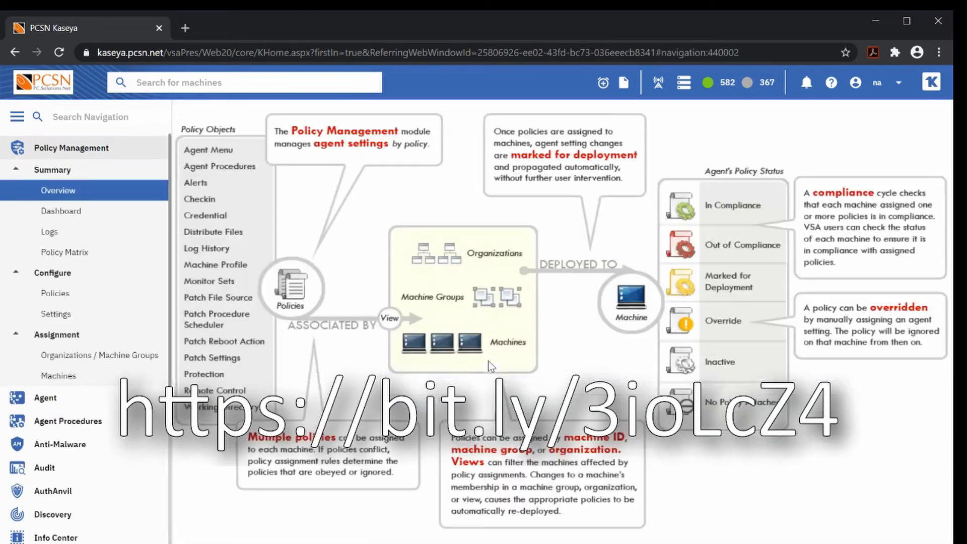
mouse_move(79, 220)
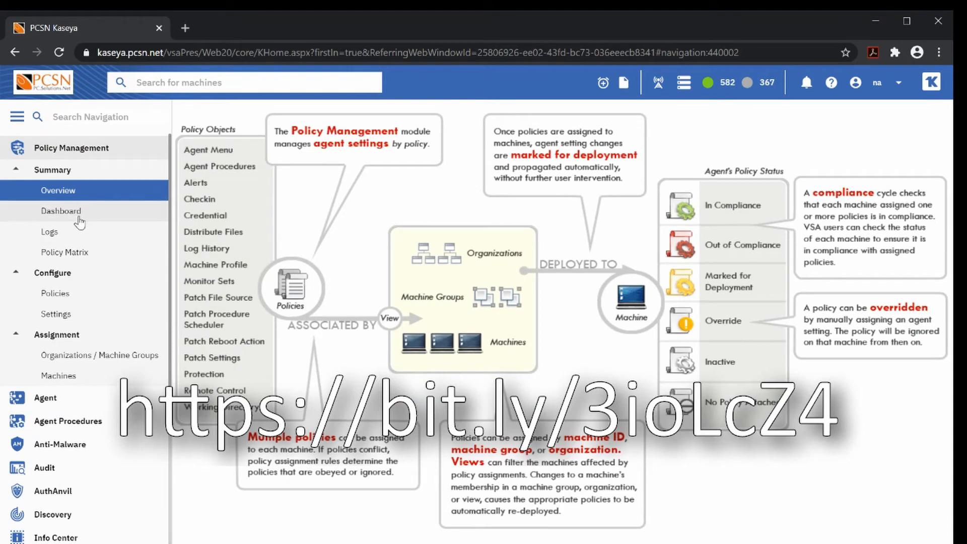
mouse_move(62, 320)
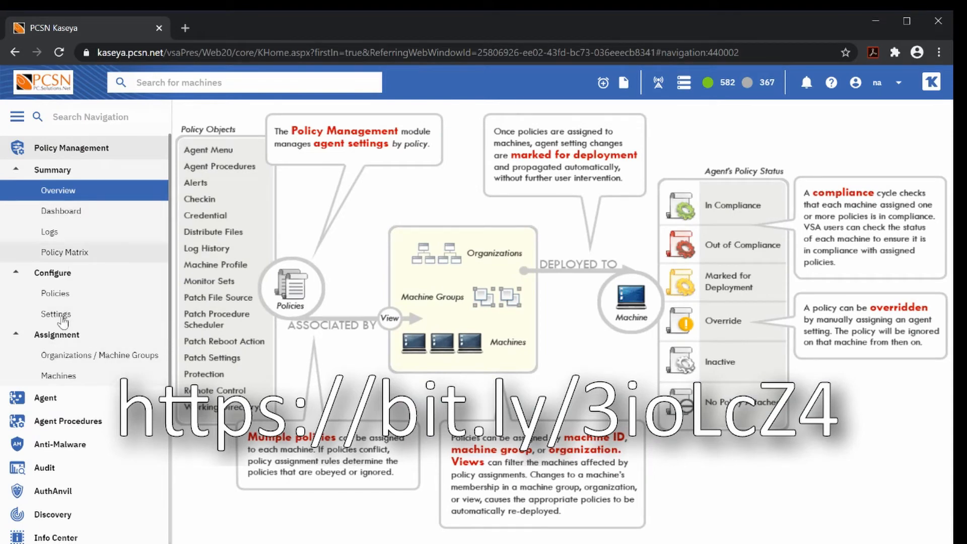
mouse_move(58, 376)
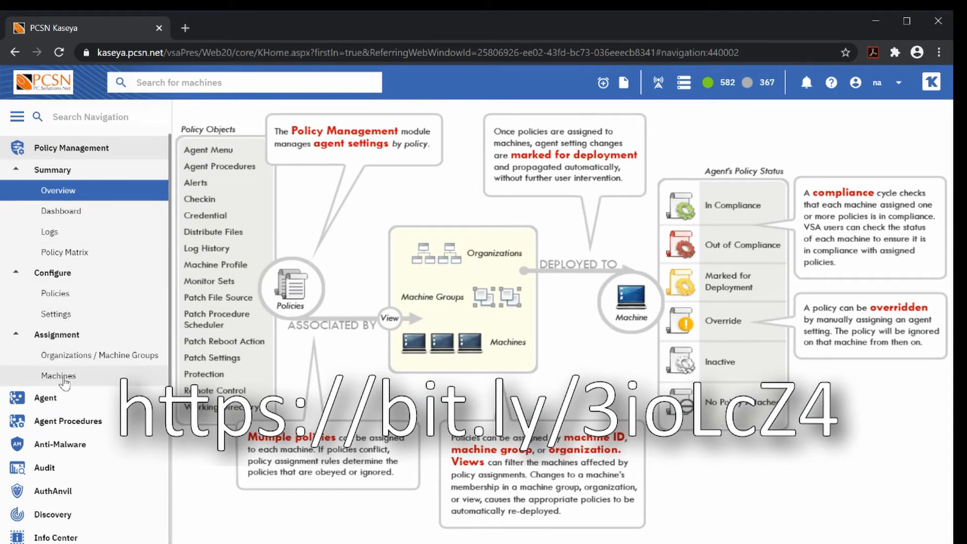
mouse_move(67, 355)
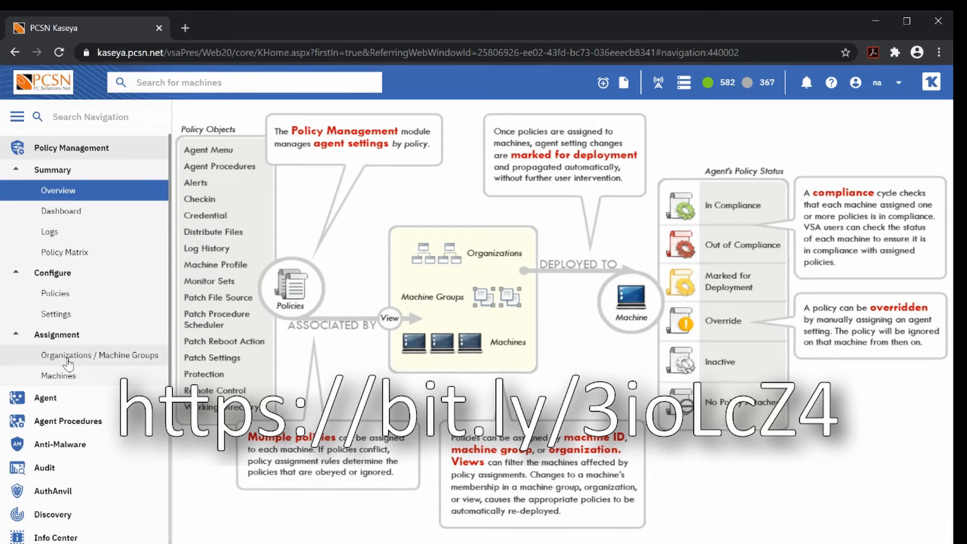
- View policy assignments under Assignment > Organizations / Machine Groups
click(100, 355)
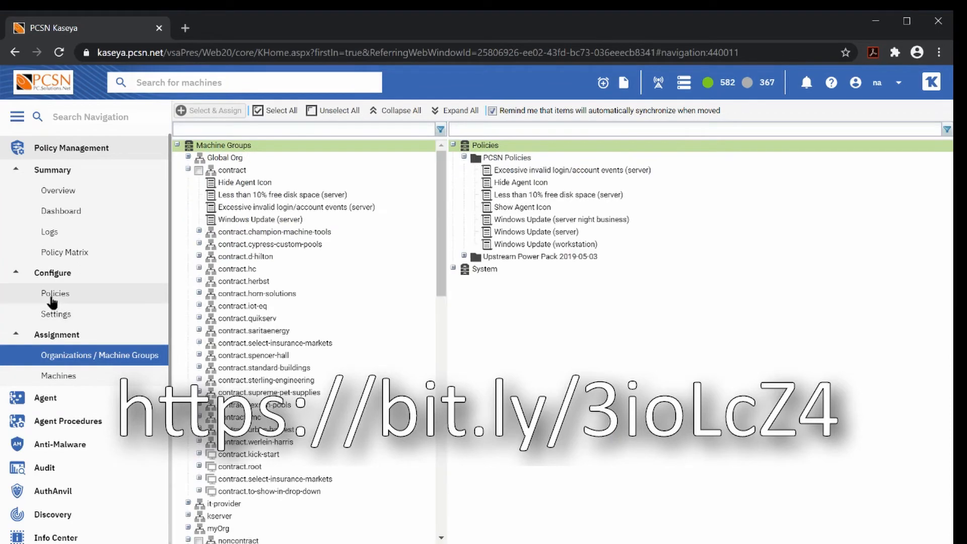
- Expand the Policies tree through System global Agent Settings to show PCSN and Patch/Update Management policies
click(54, 293)
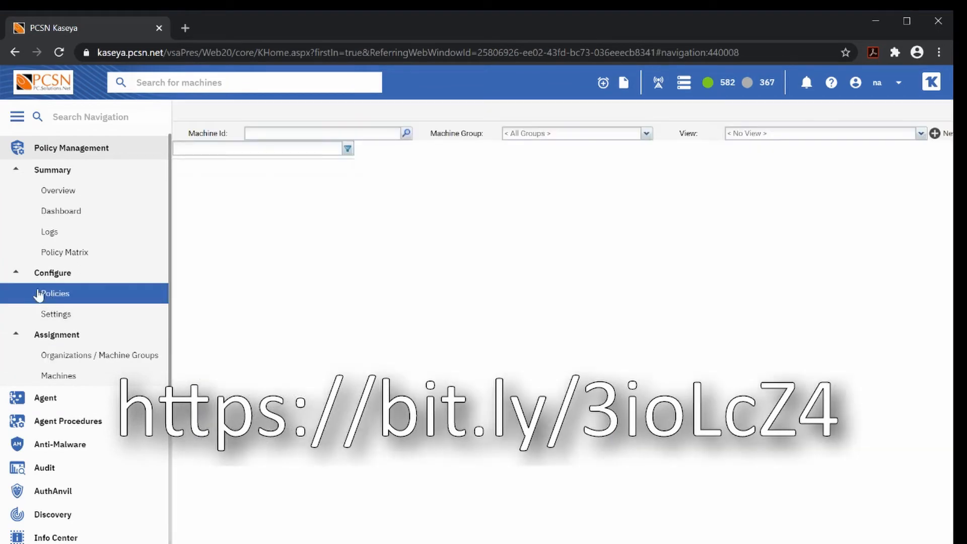
mouse_move(362, 304)
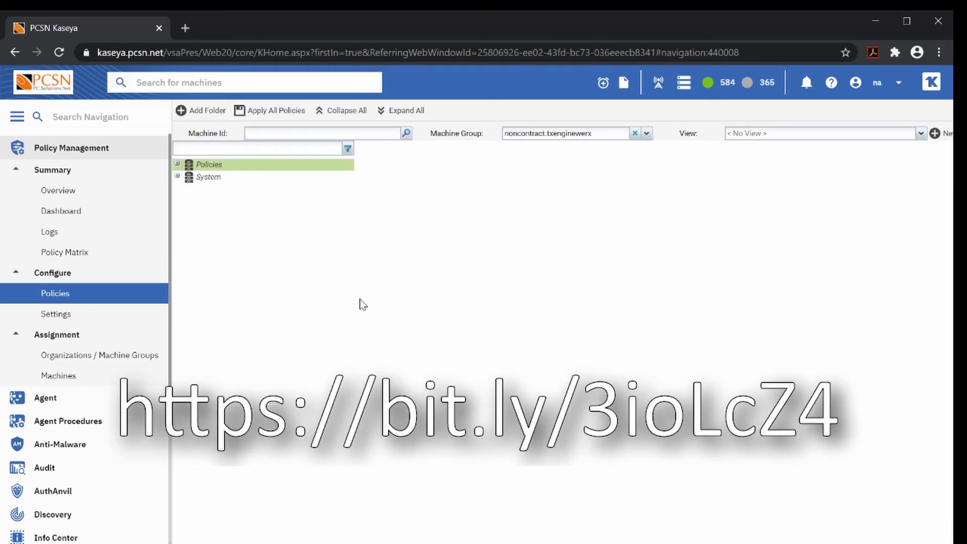
click(178, 164)
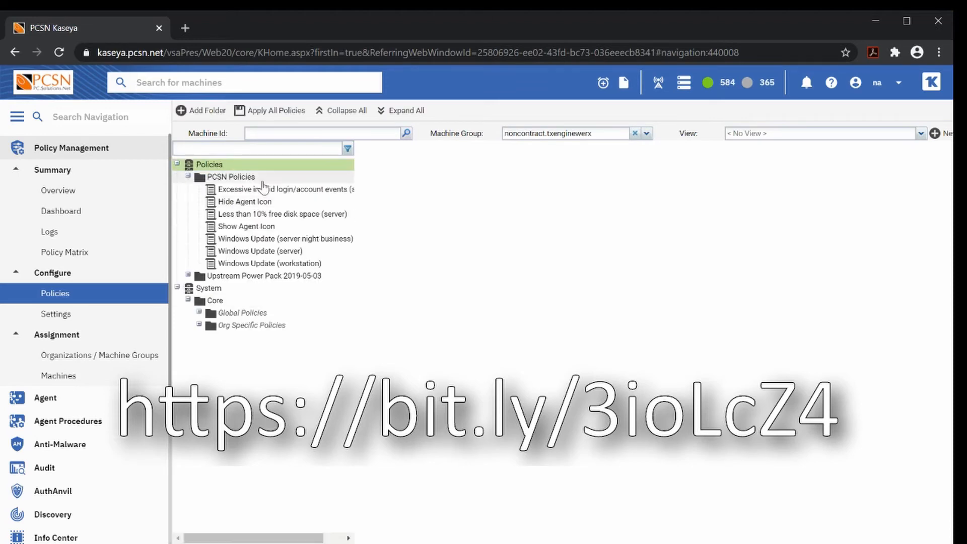
click(199, 312)
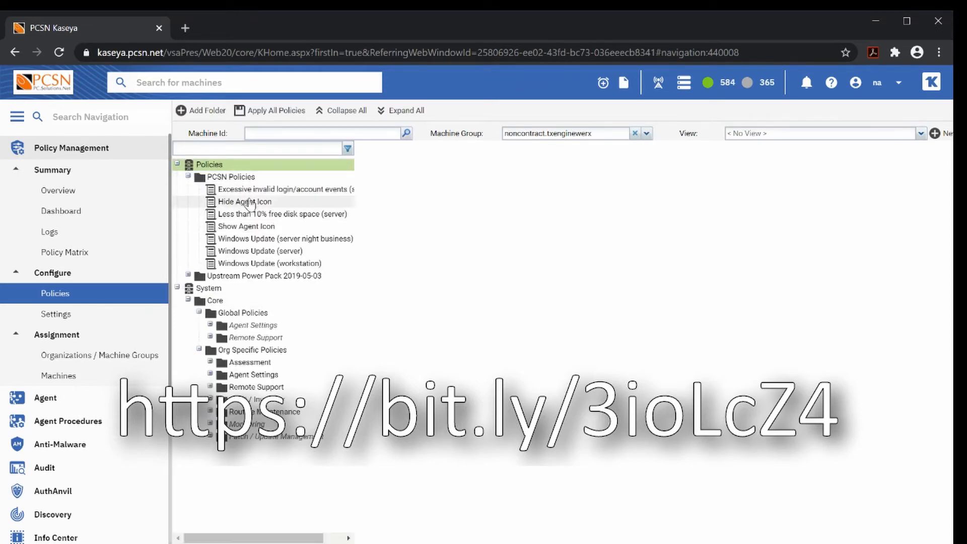
click(211, 326)
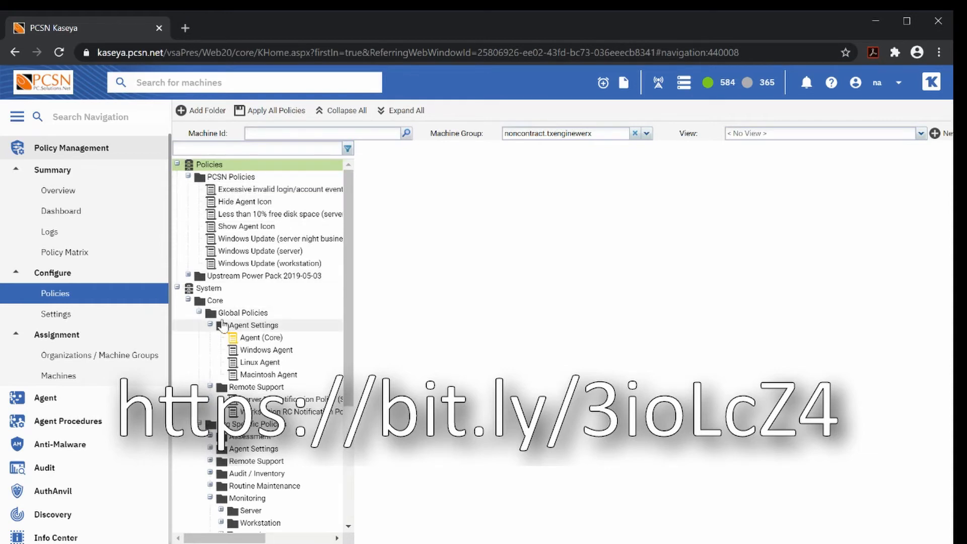
mouse_move(262, 362)
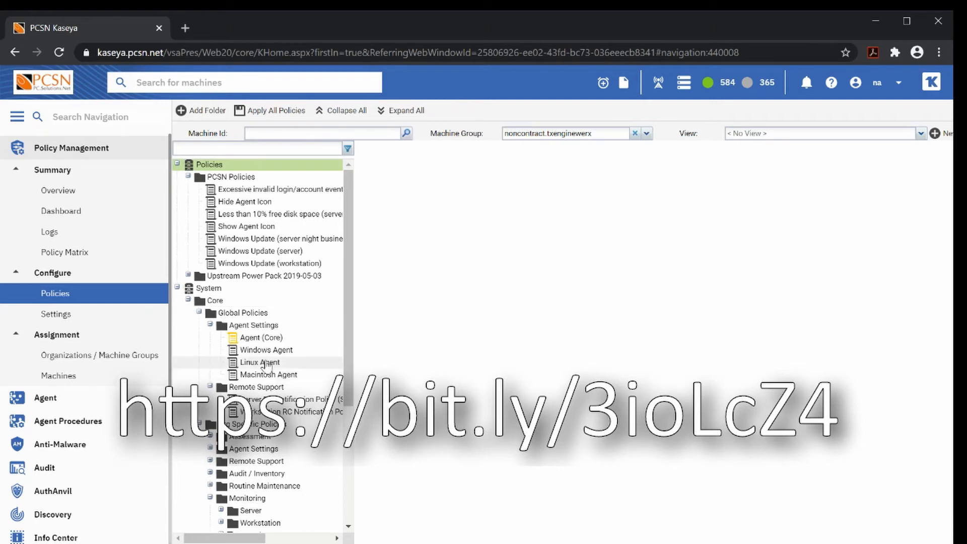
scroll(down, 3)
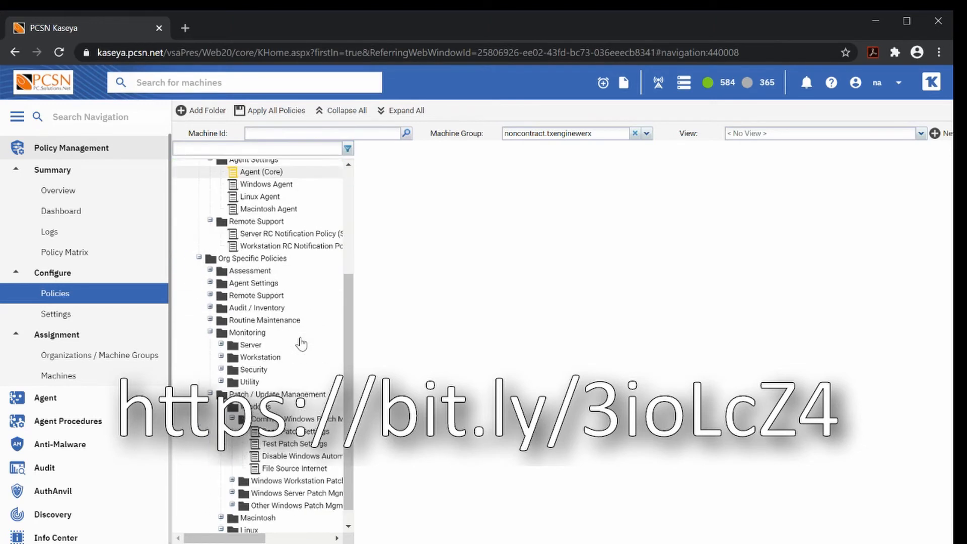
scroll(down, 3)
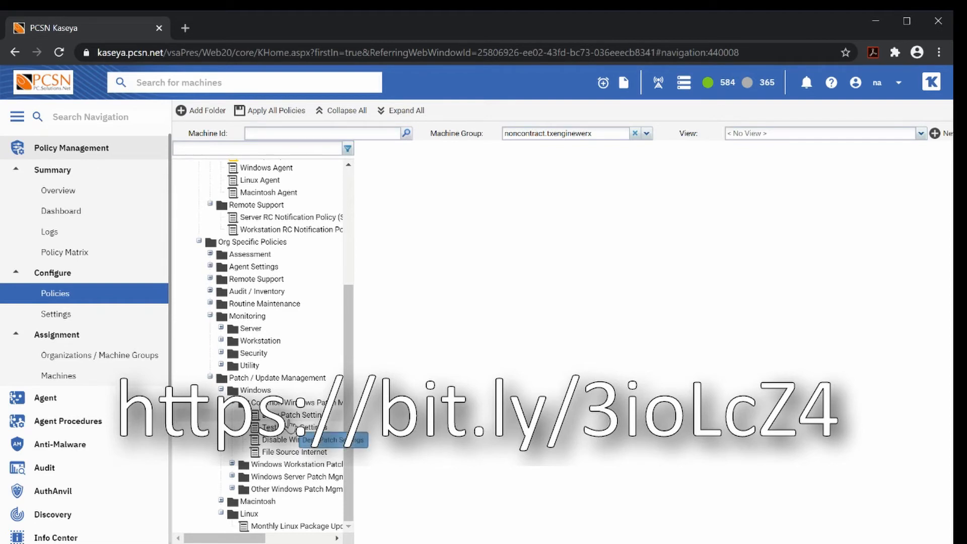
mouse_move(77, 359)
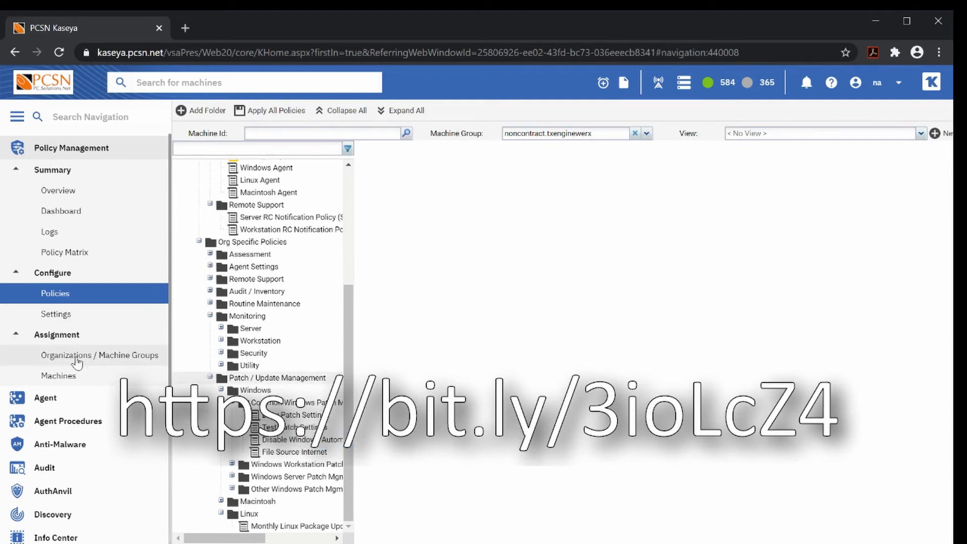
click(100, 354)
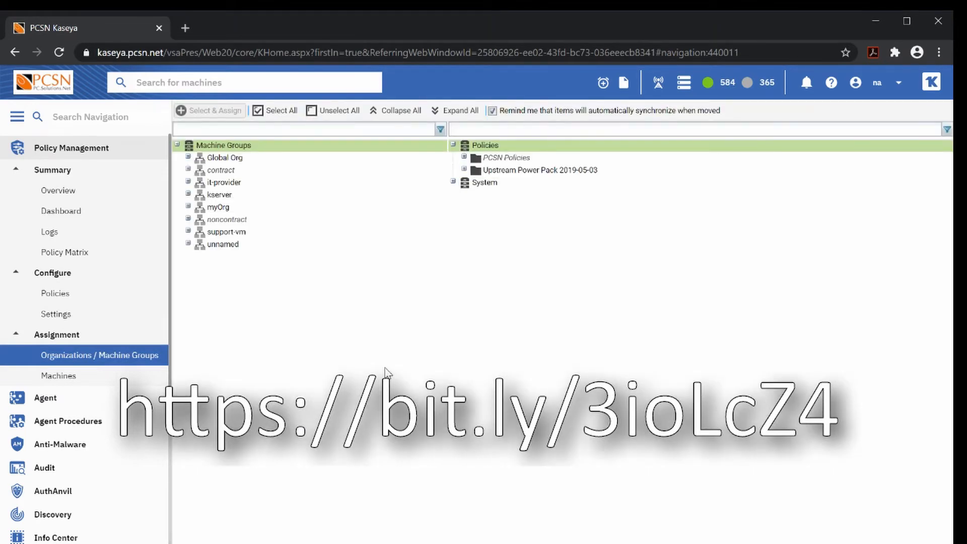
click(189, 169)
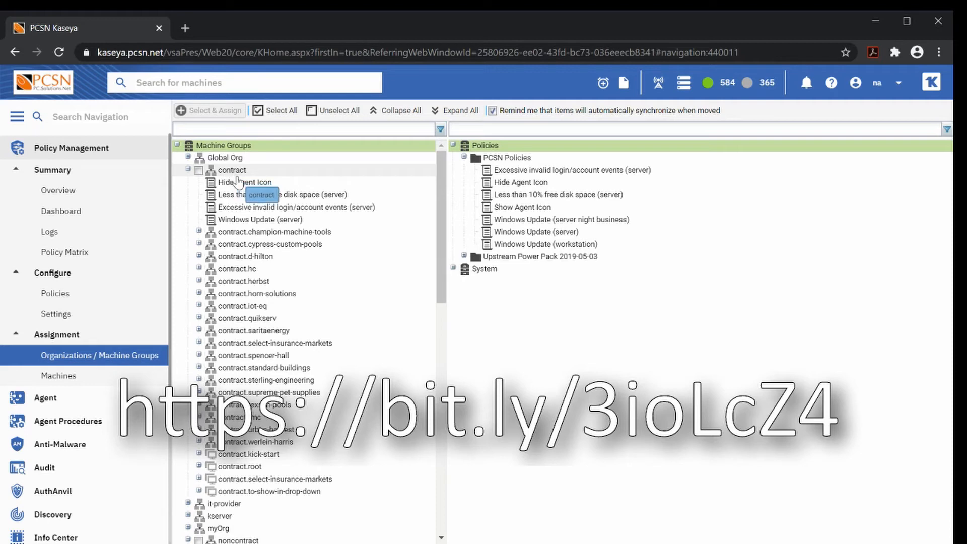
mouse_move(262, 195)
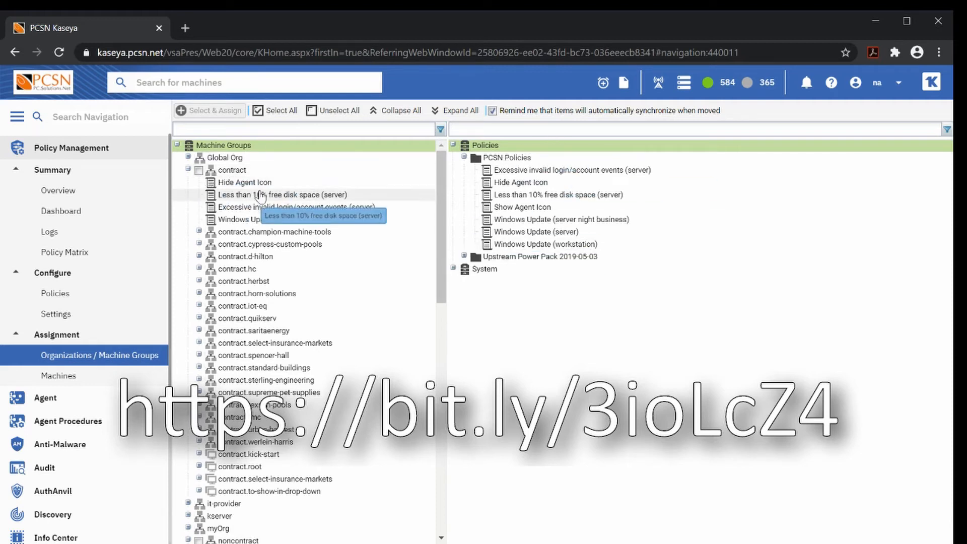
scroll(down, 3)
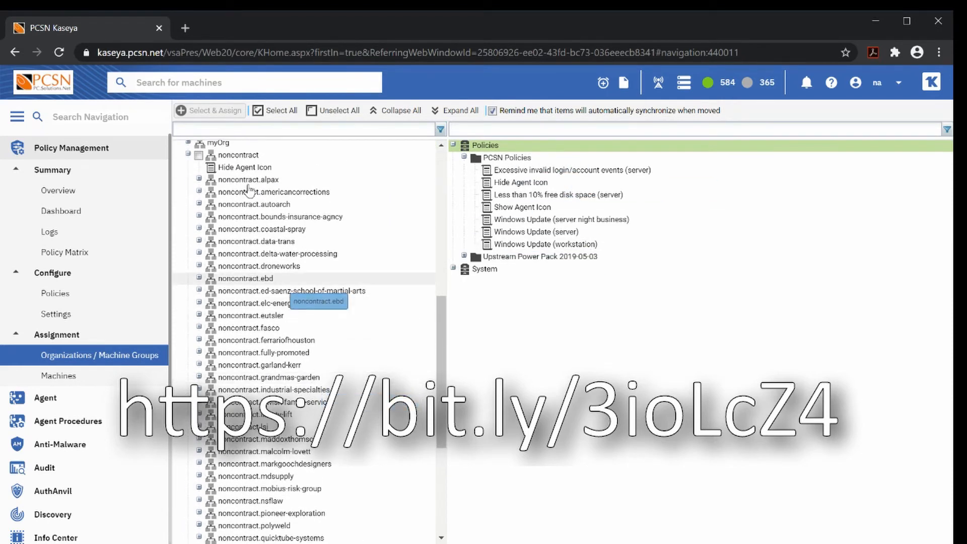
mouse_move(288, 353)
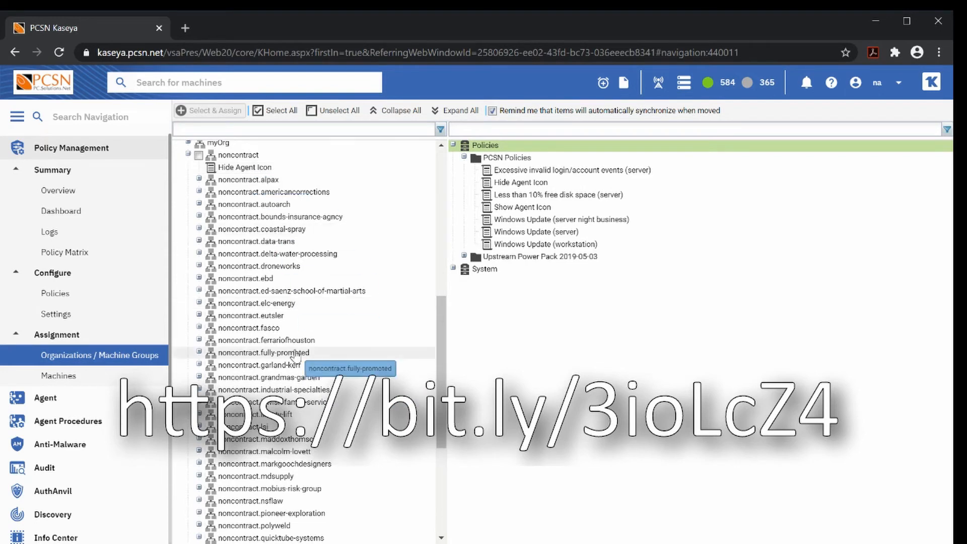
scroll(down, 3)
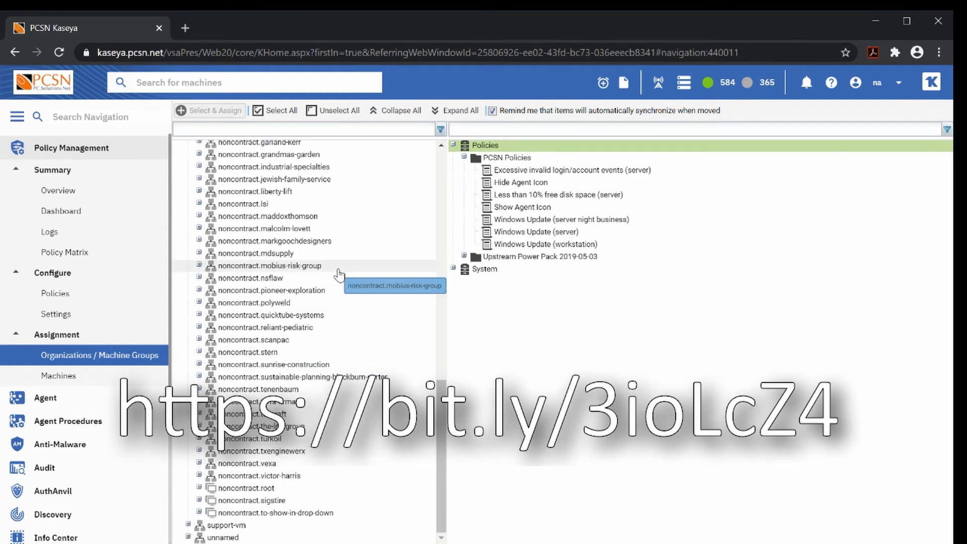
mouse_move(340, 273)
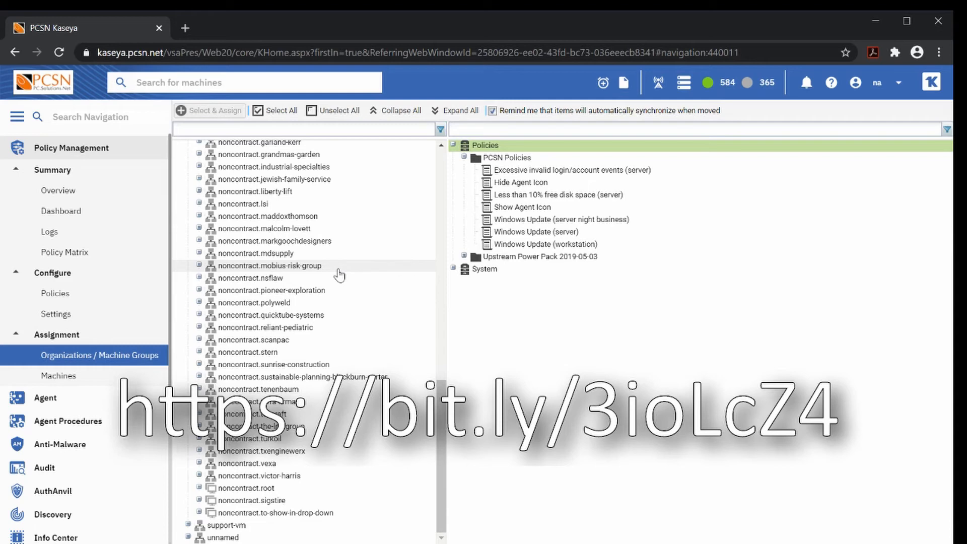
- Return to the Software Management dashboard showing 21 vulnerabilities for noncontract.txenginewerx
click(70, 147)
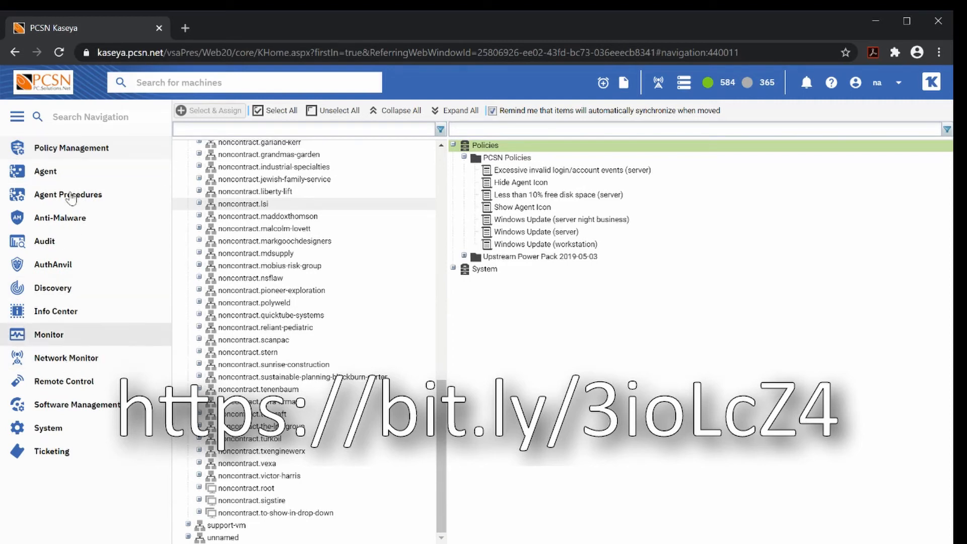
mouse_move(83, 410)
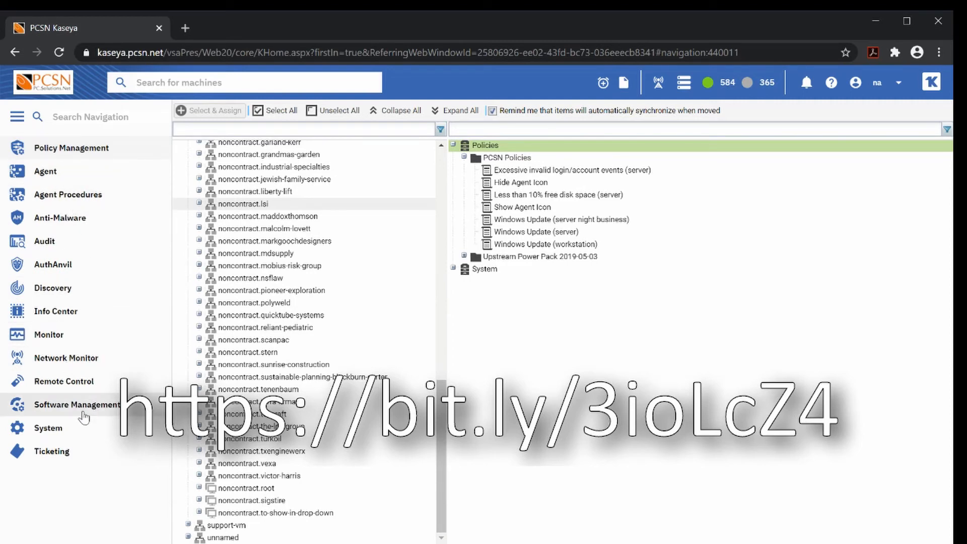
click(77, 405)
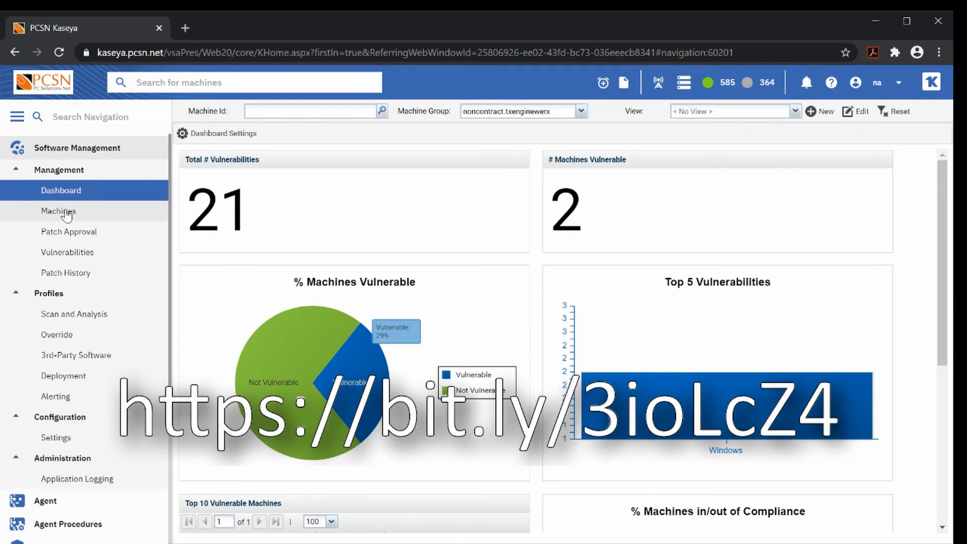
- List the 7 patch-managed machines in noncontract.txenginewerx, down to the txlob server
click(59, 210)
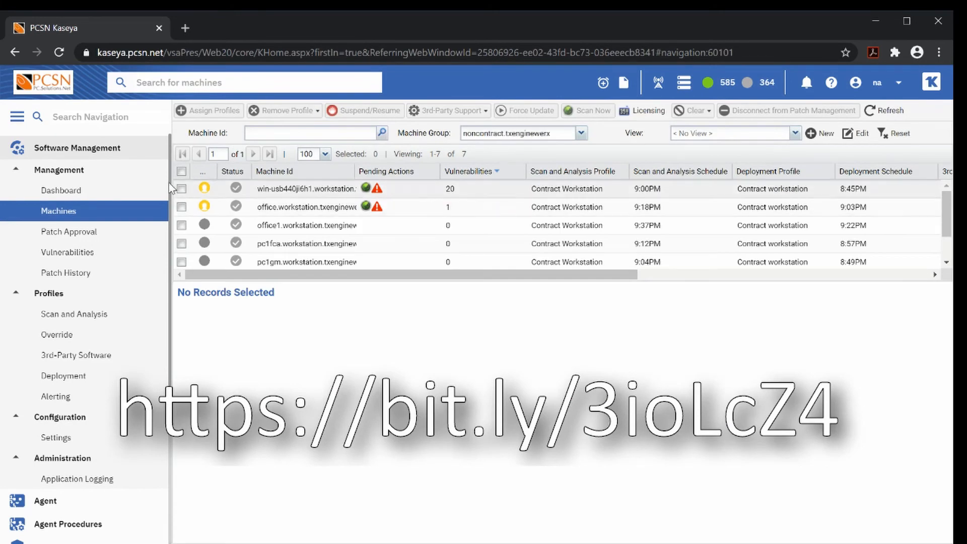
mouse_move(306, 195)
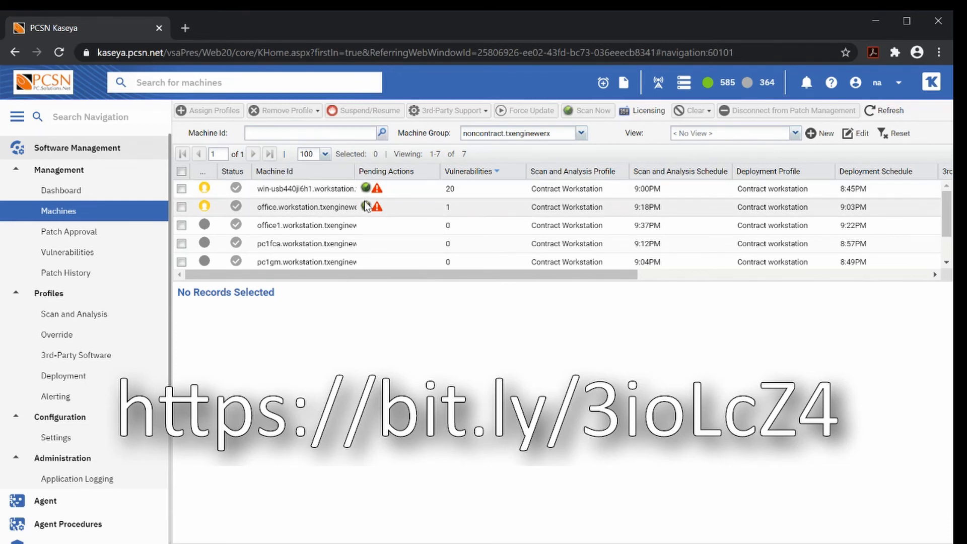
mouse_move(402, 233)
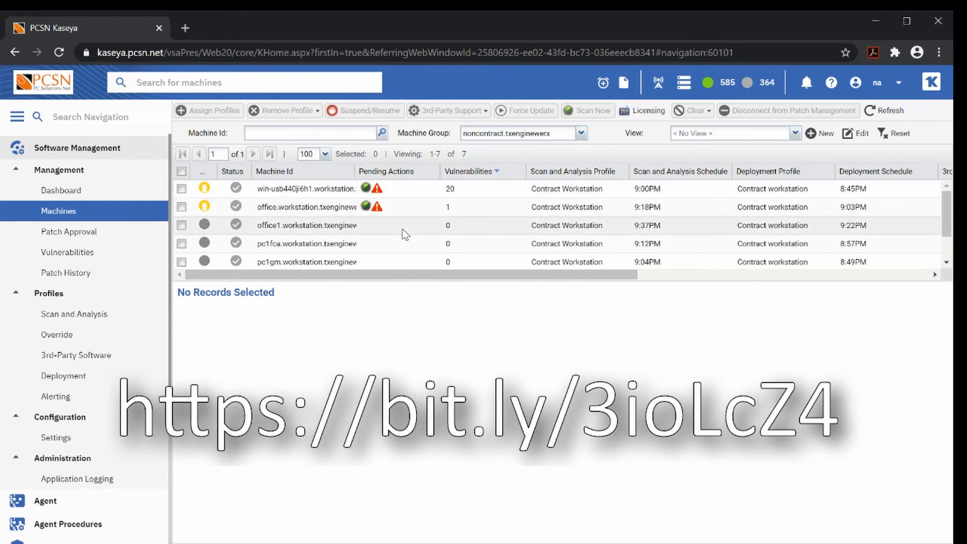
scroll(down, 3)
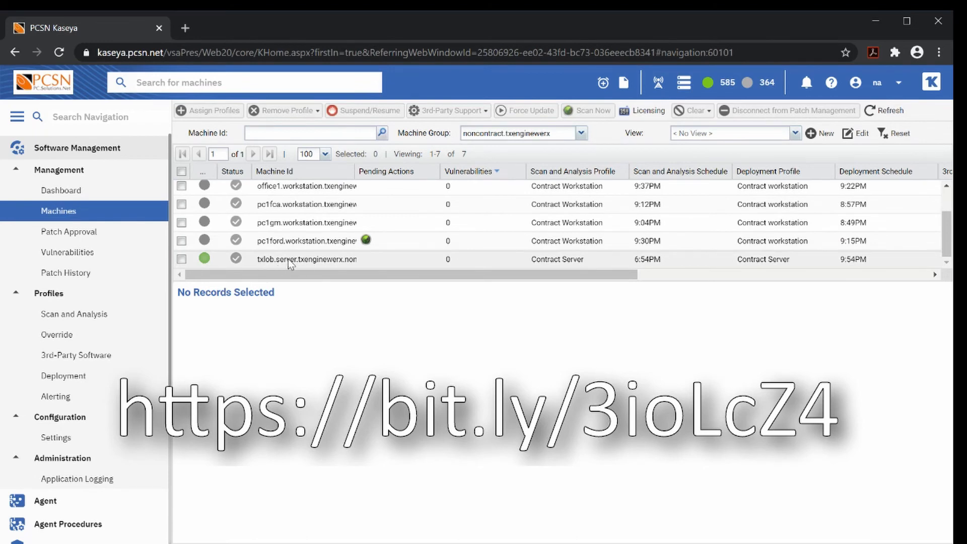
mouse_move(306, 259)
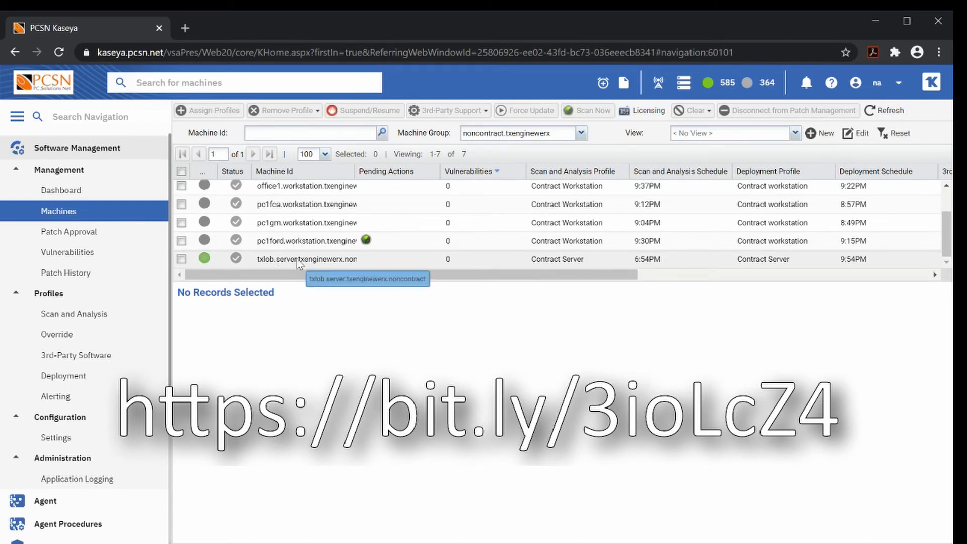
mouse_move(319, 270)
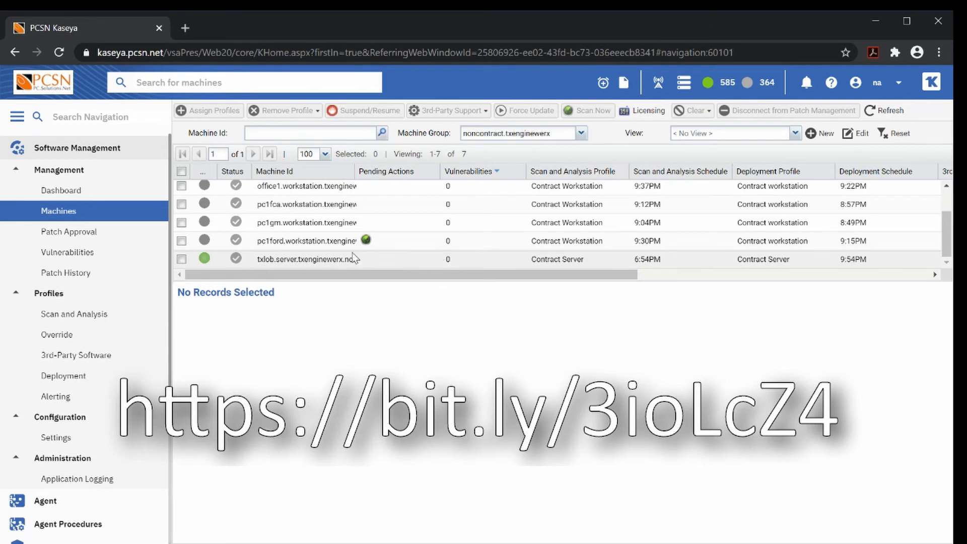
- Select txlob.server and check its Profiles, Pending Patches, Suppressed Patches and Errors details
click(181, 259)
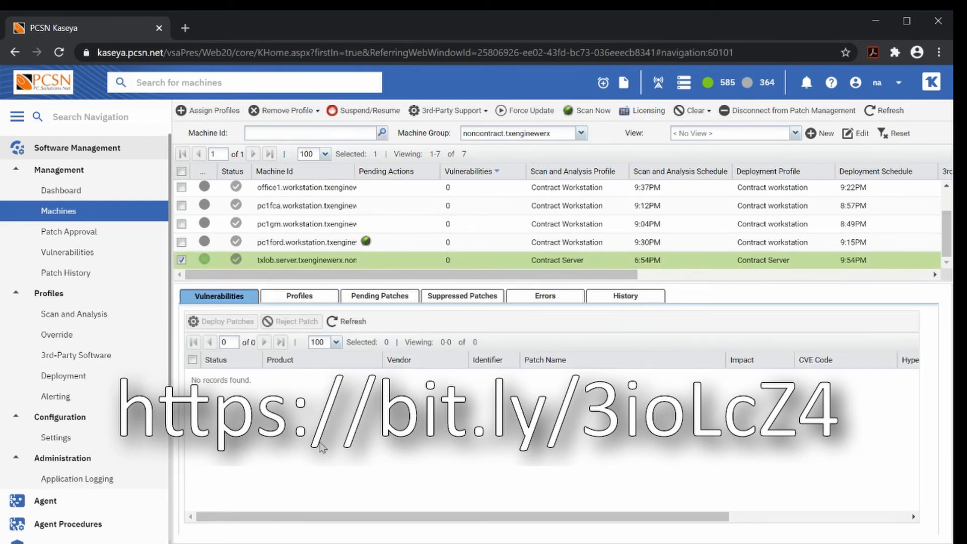
mouse_move(299, 295)
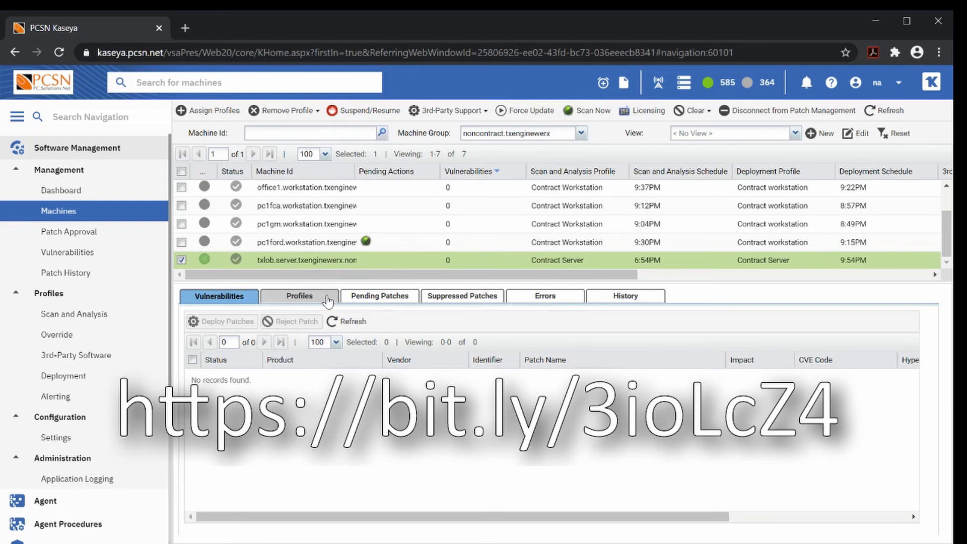
click(299, 296)
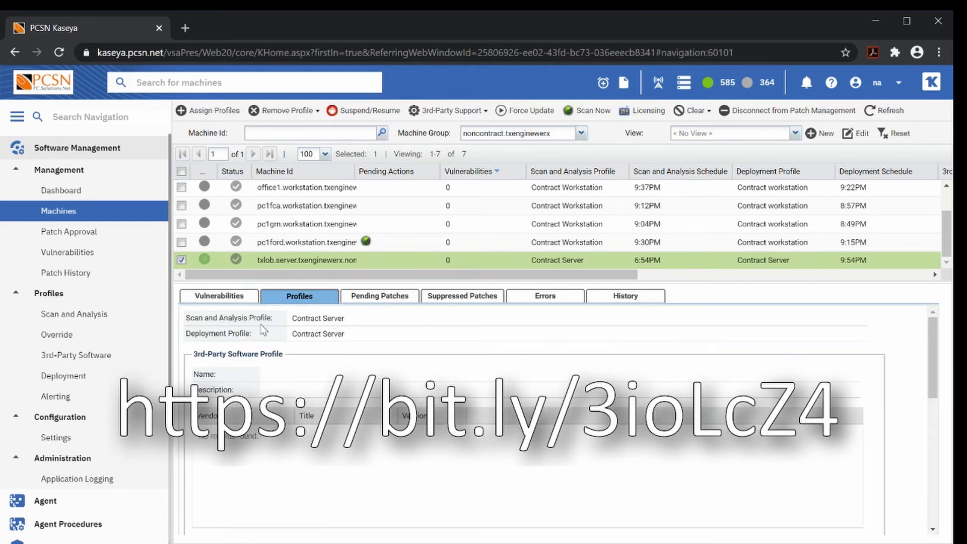
mouse_move(321, 348)
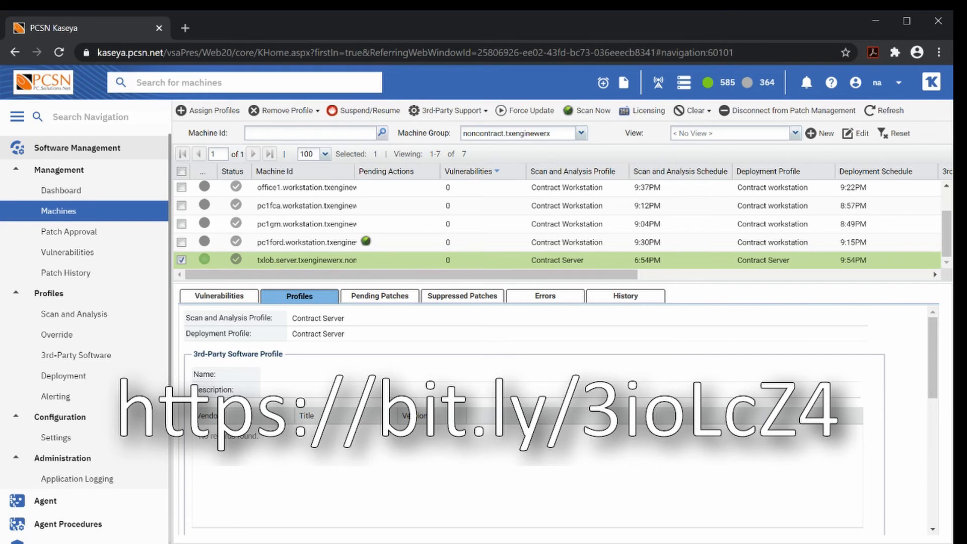
click(379, 296)
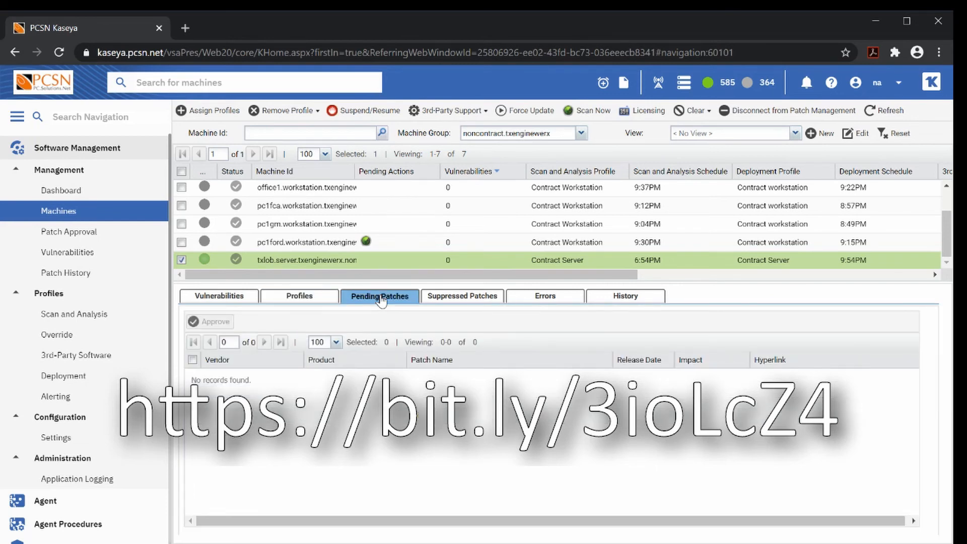
click(463, 297)
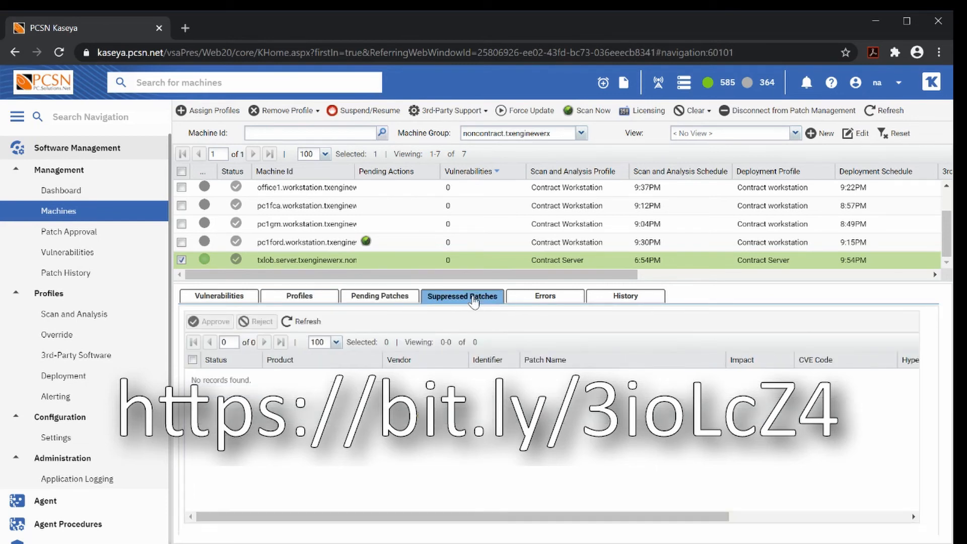
click(544, 297)
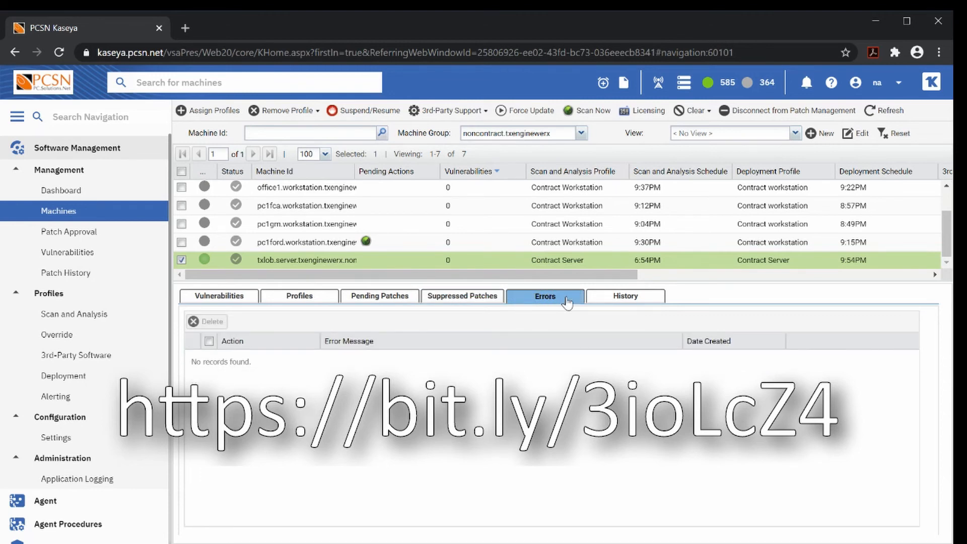
- Show the txlob server's History of 10 completed Windows Server 2019 and Adobe updates
click(624, 296)
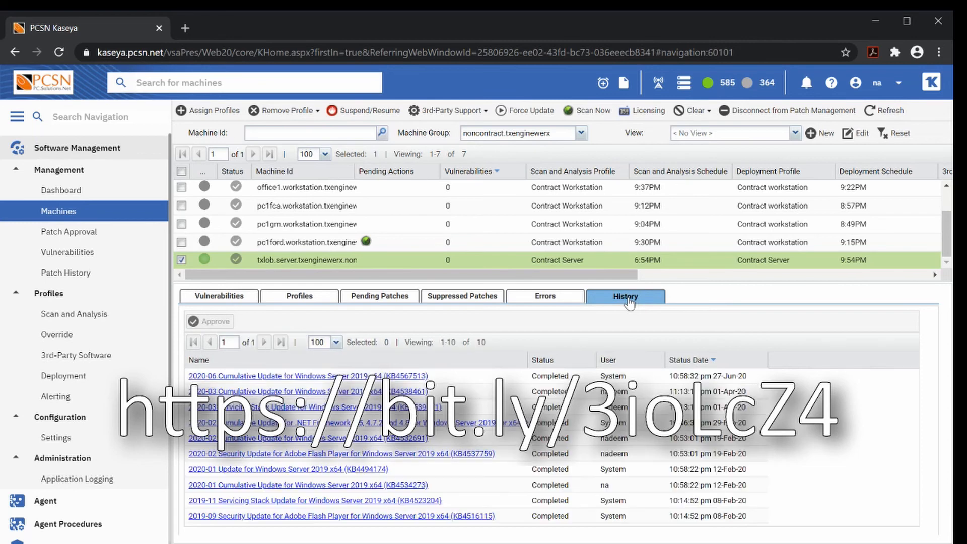
mouse_move(486, 450)
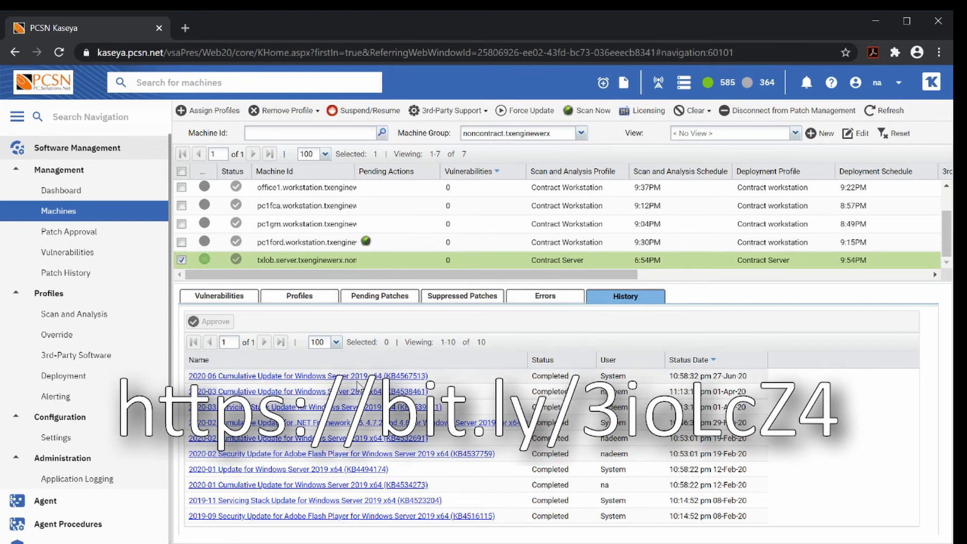
mouse_move(289, 413)
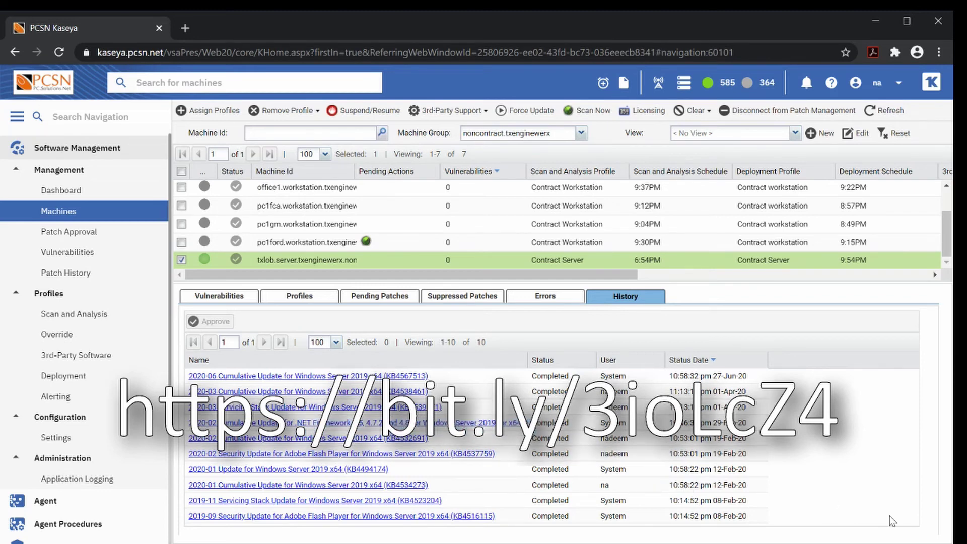
mouse_move(355, 283)
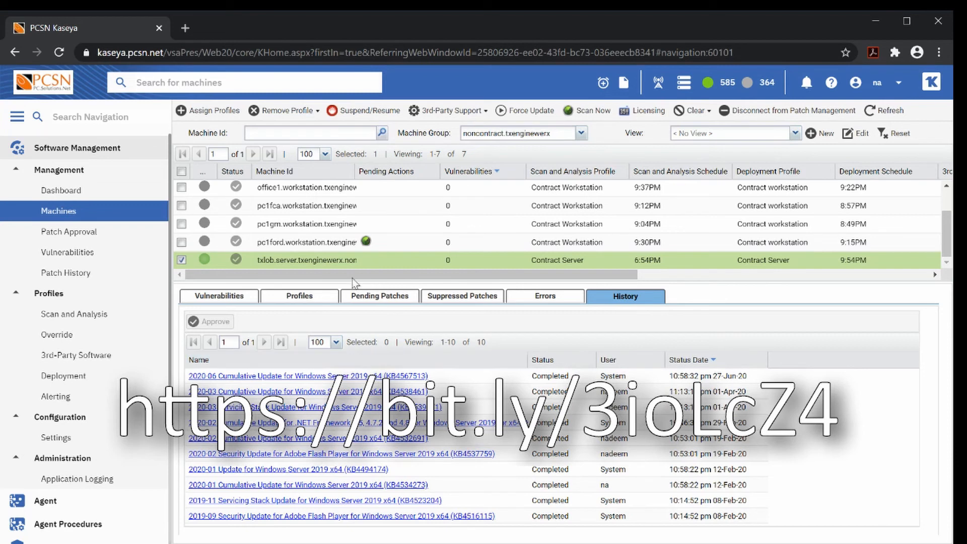
mouse_move(309, 265)
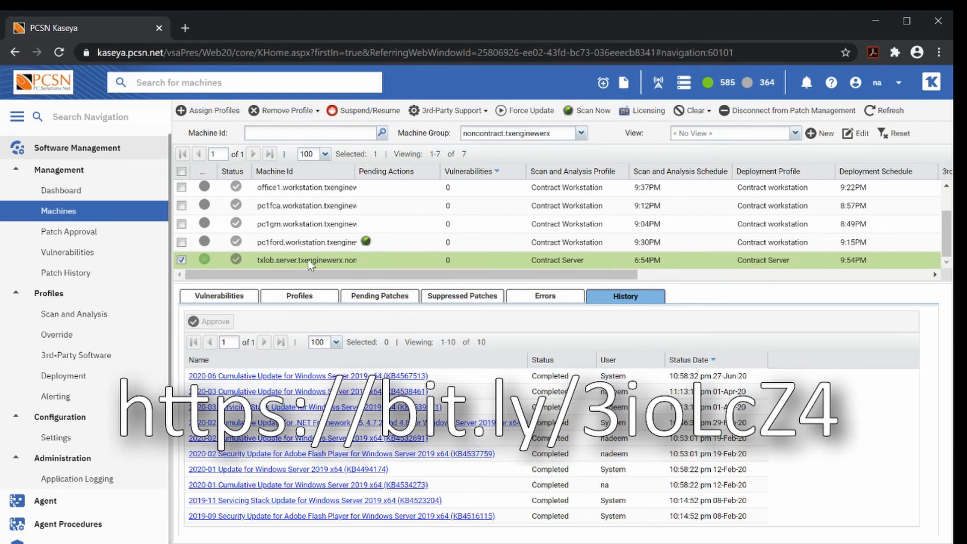
mouse_move(746, 418)
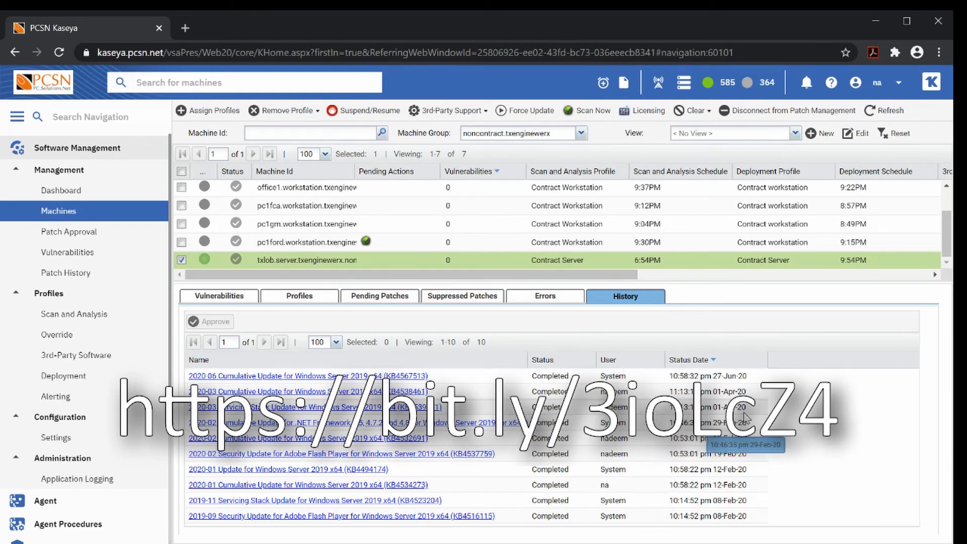
mouse_move(823, 427)
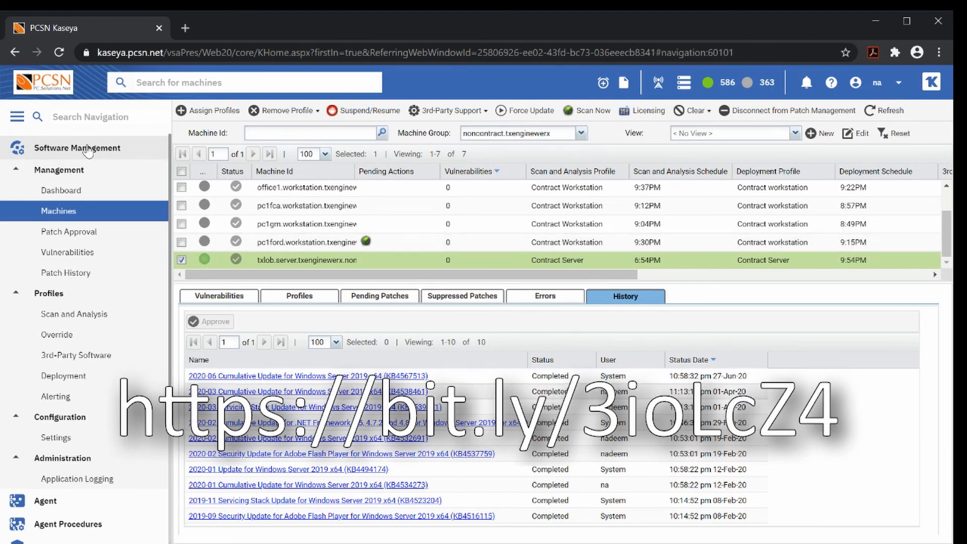
- Collapse Software Management to list all modules while the patch history stays visible
click(78, 147)
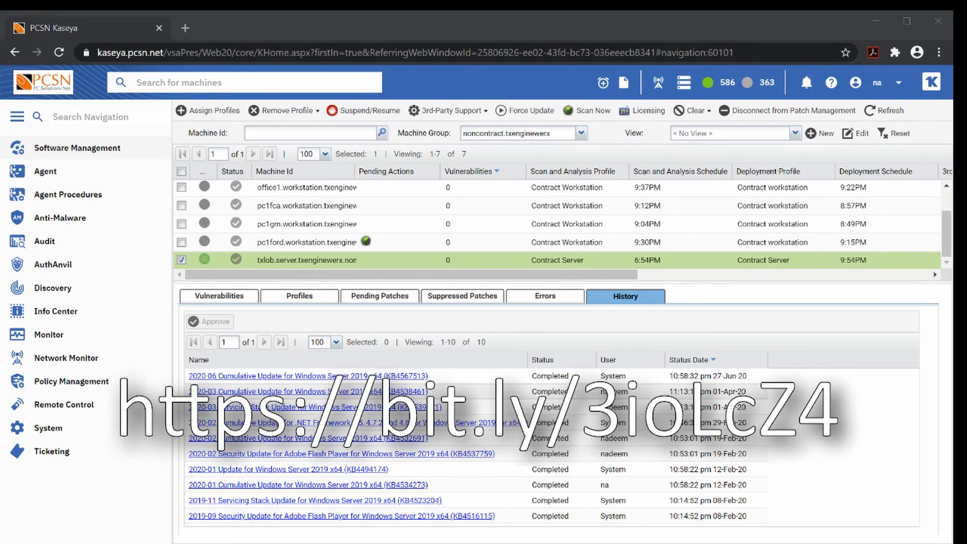
mouse_move(577, 158)
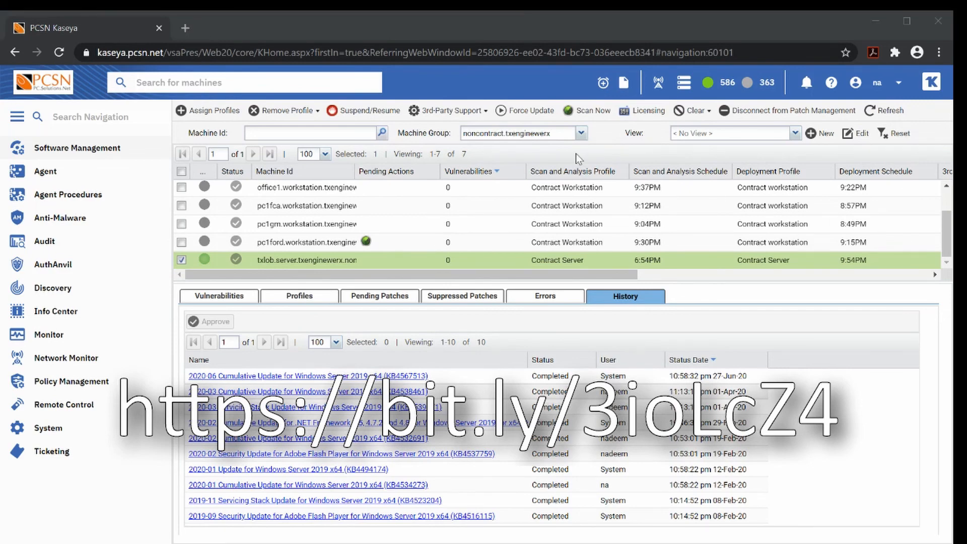